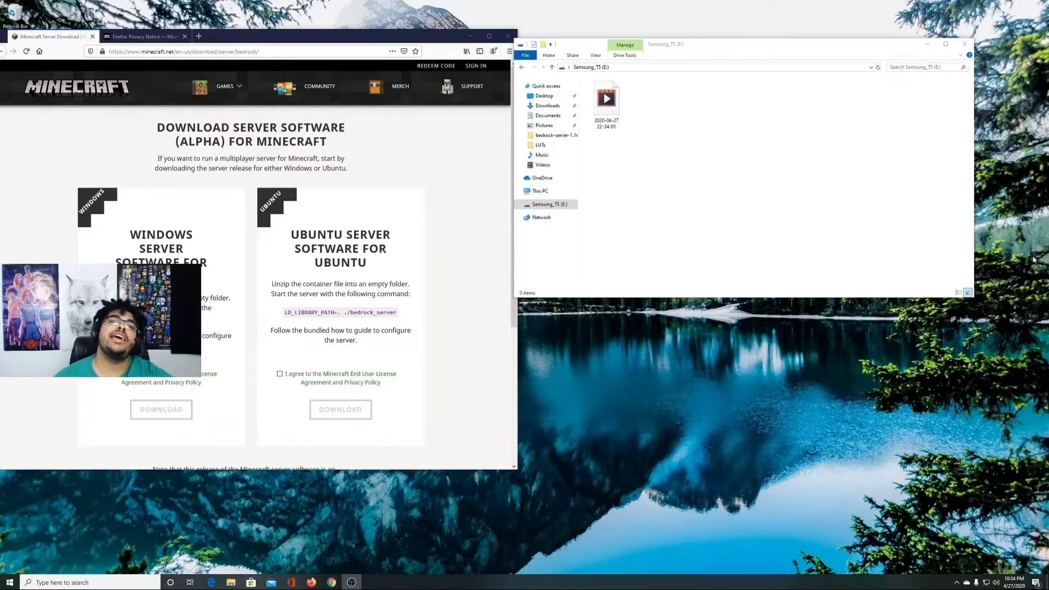
Search Google for 'minecraft bedrock server' in the second Firefox tab
{"action": "double_click", "coordinate": [605, 97]}
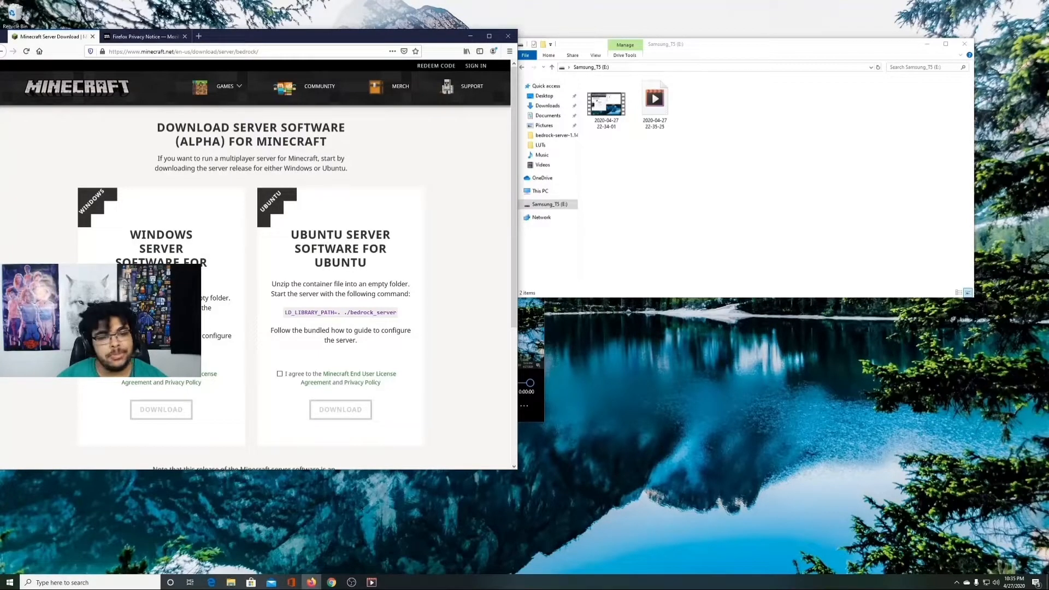
{"action": "mouse_move", "coordinate": [168, 88]}
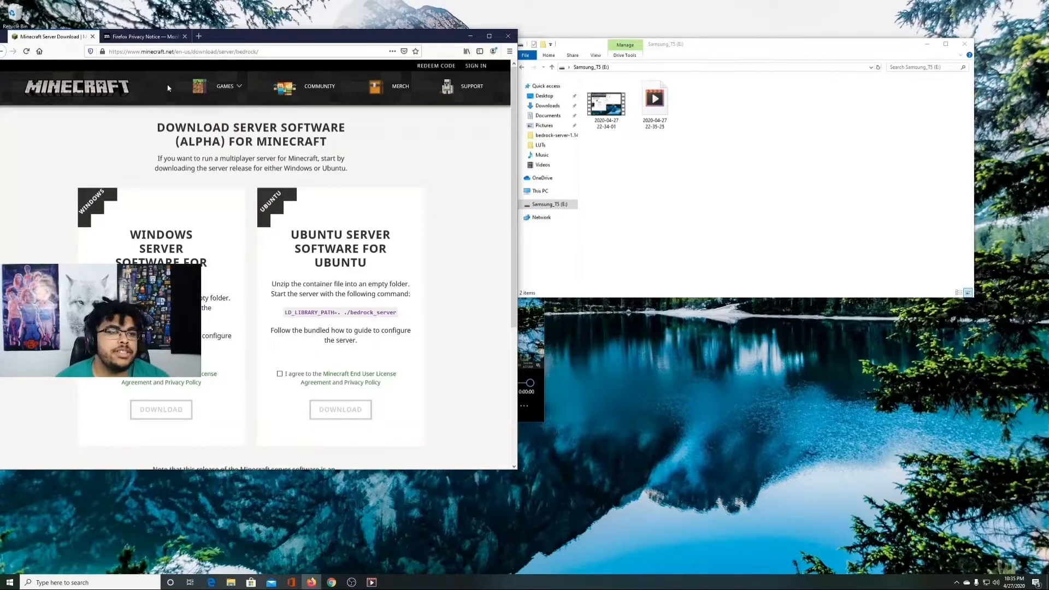
{"action": "left_click", "coordinate": [254, 51]}
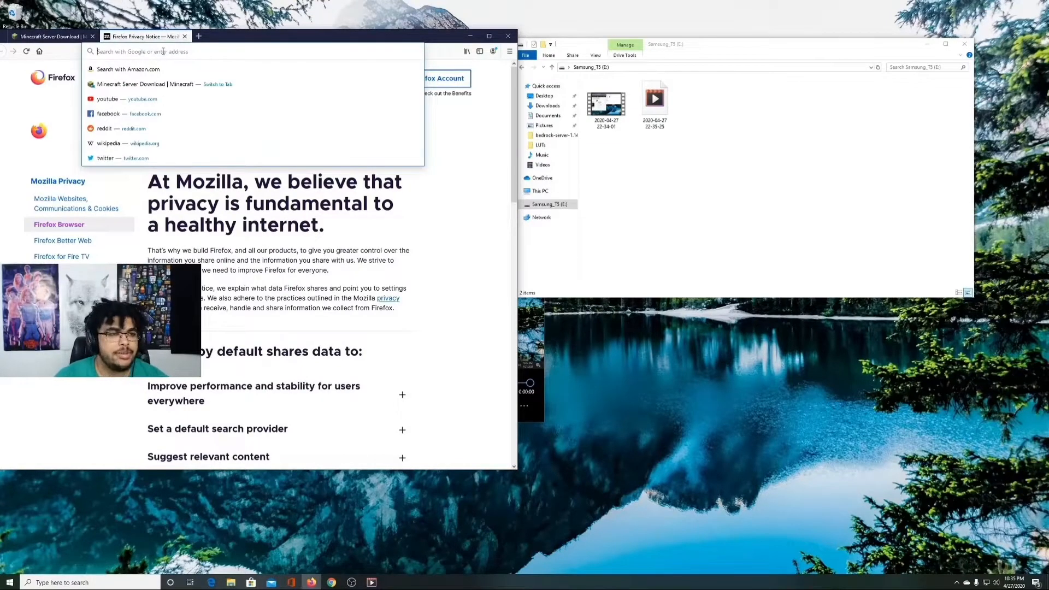
{"action": "type", "text": "minecraft bedroc"}
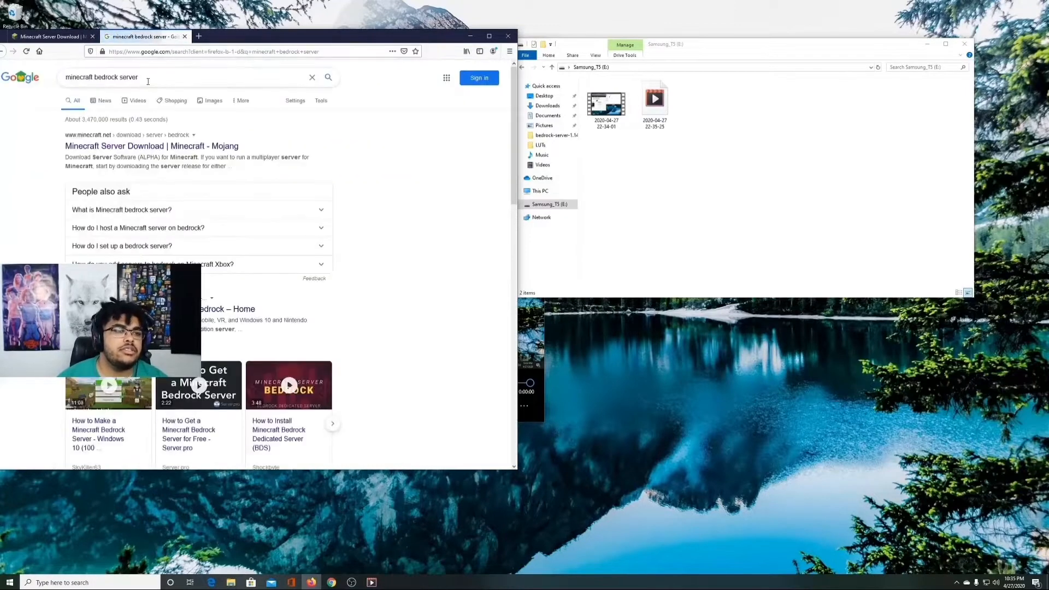
Download the Windows Bedrock server software from minecraft.net and open its zip archive
{"action": "left_click", "coordinate": [151, 146]}
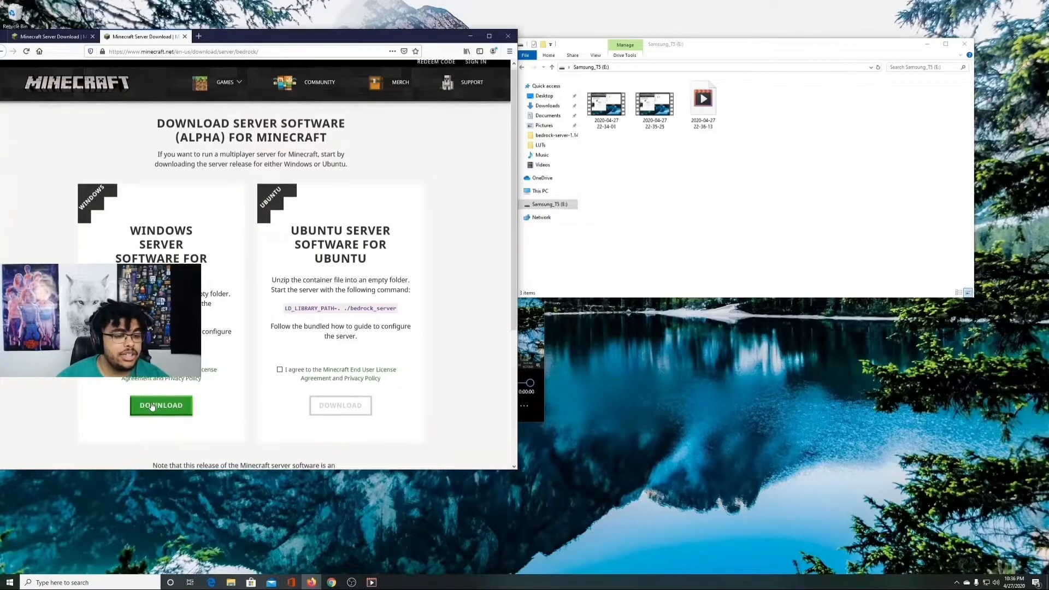
{"action": "left_click", "coordinate": [161, 404]}
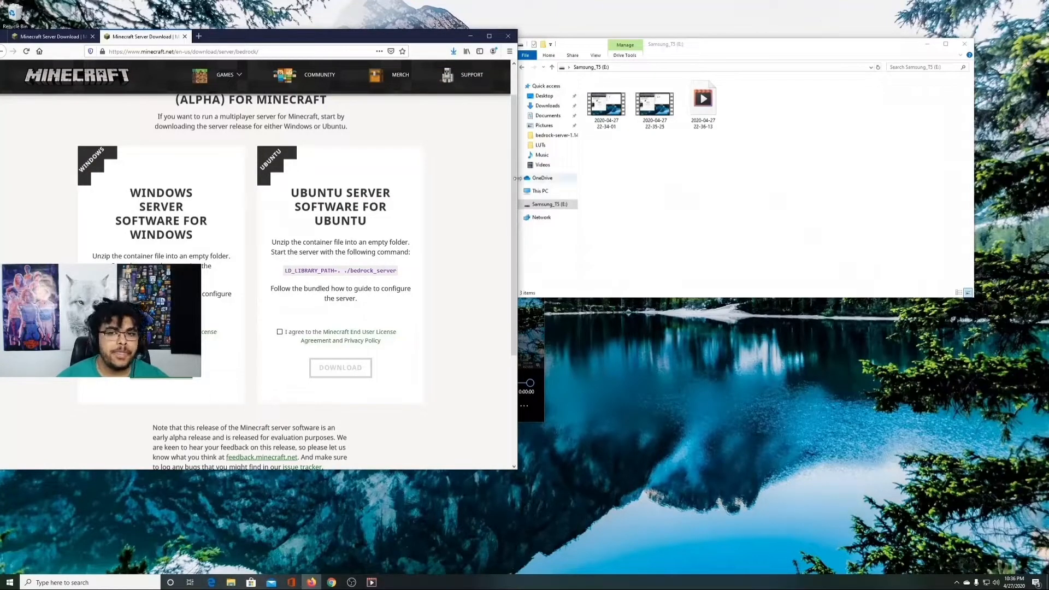
{"action": "left_click", "coordinate": [453, 51]}
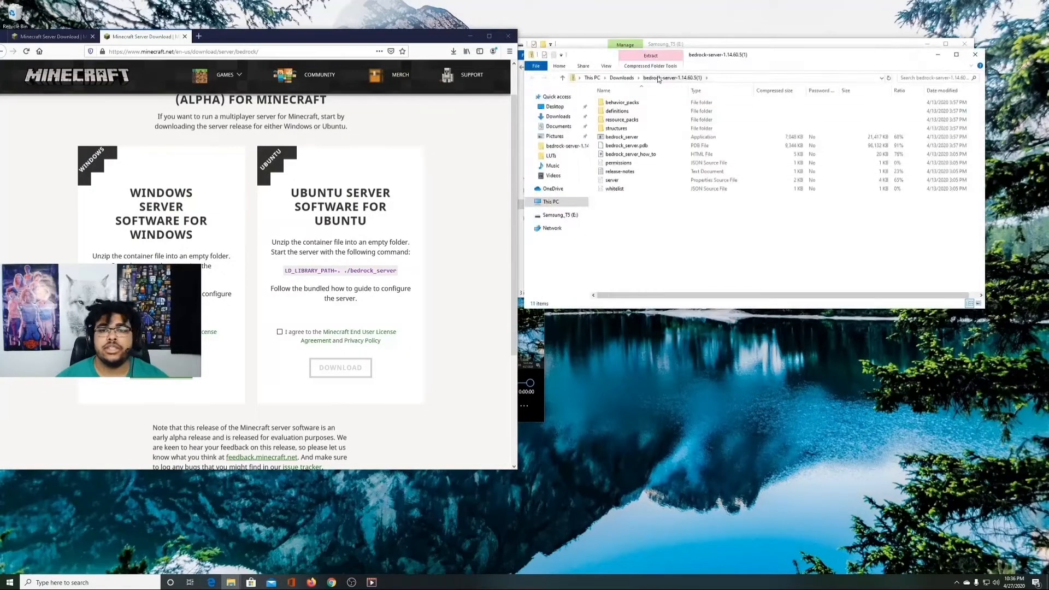
Extract All from the bedrock-server zip into the suggested Downloads folder
{"action": "right_click", "coordinate": [616, 113]}
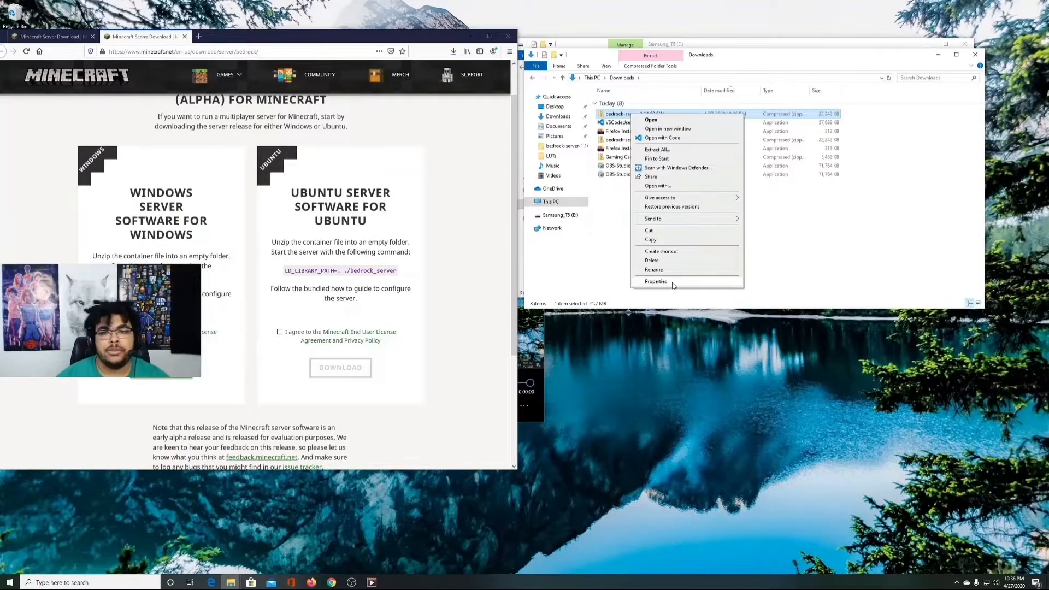
{"action": "left_click", "coordinate": [657, 149]}
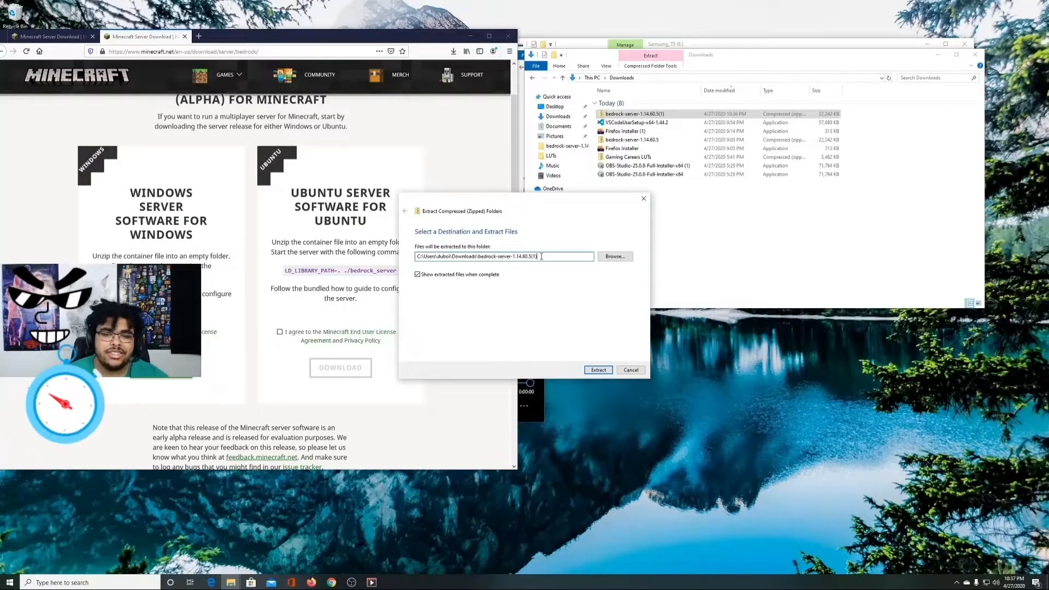
{"action": "left_click", "coordinate": [596, 369]}
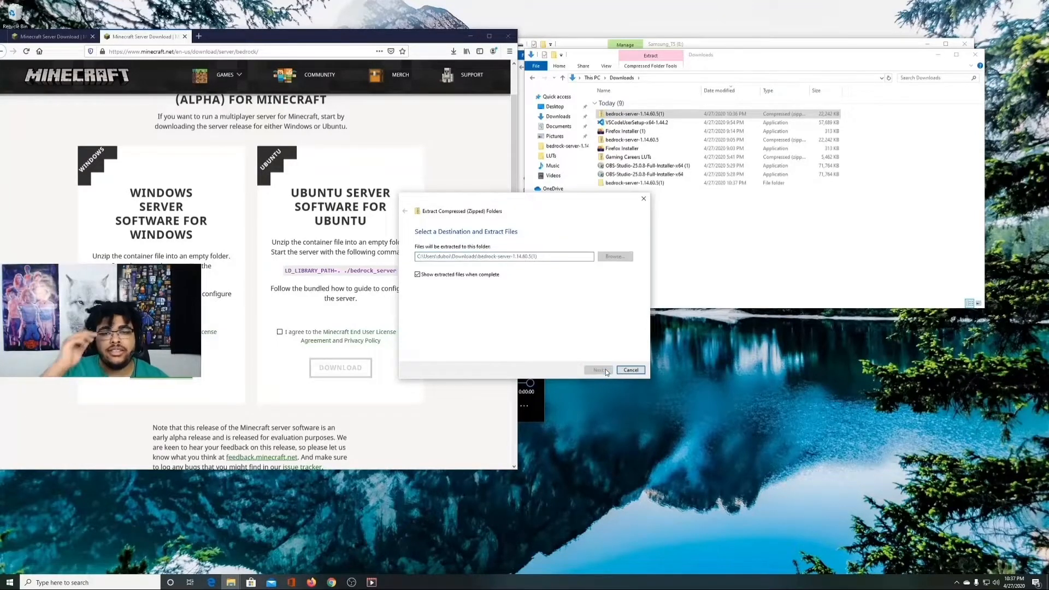
{"action": "left_click", "coordinate": [596, 370]}
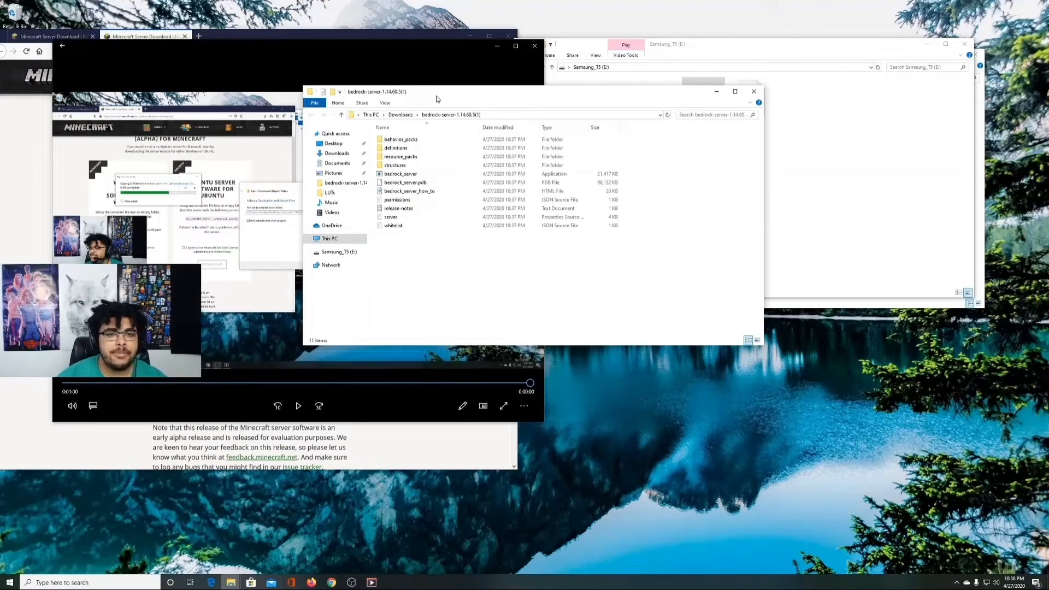
Launch bedrock_server.exe from the extracted bedrock-server-1.14.60.5(1) folder in Downloads
{"action": "left_click", "coordinate": [332, 143]}
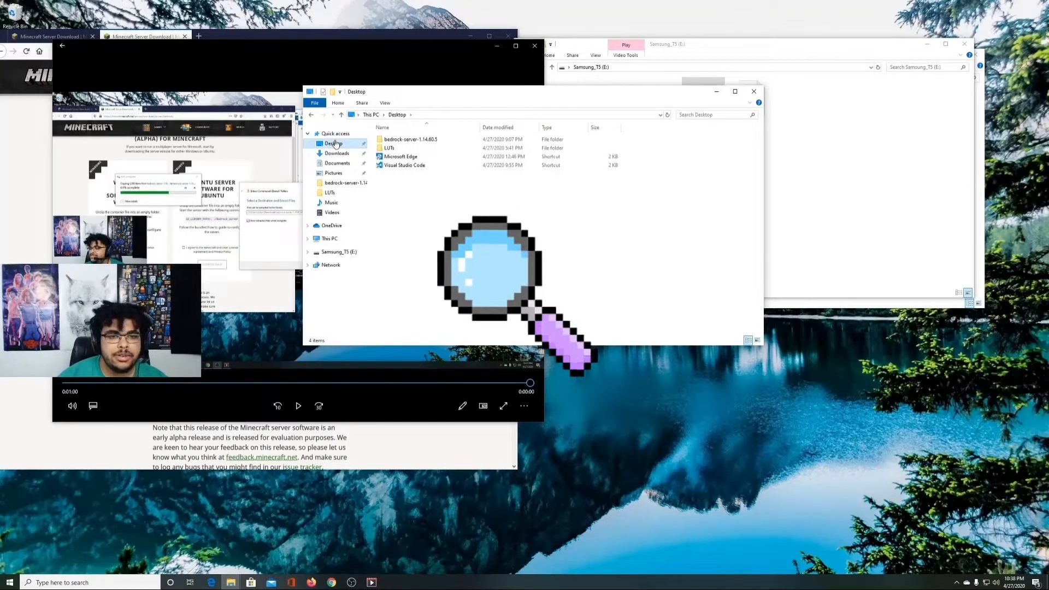
{"action": "mouse_move", "coordinate": [332, 165]}
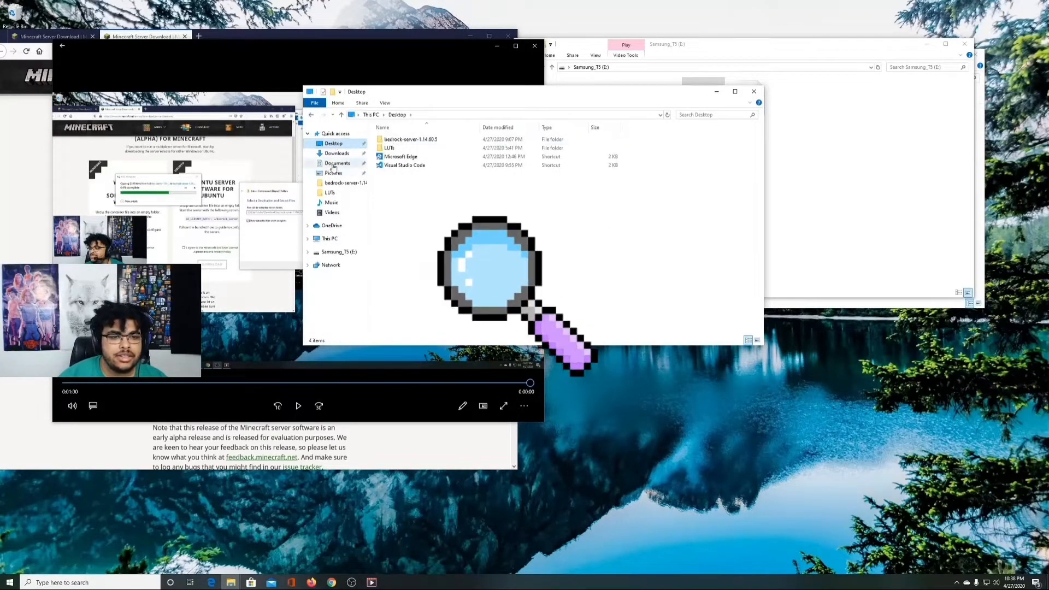
{"action": "left_click", "coordinate": [336, 153]}
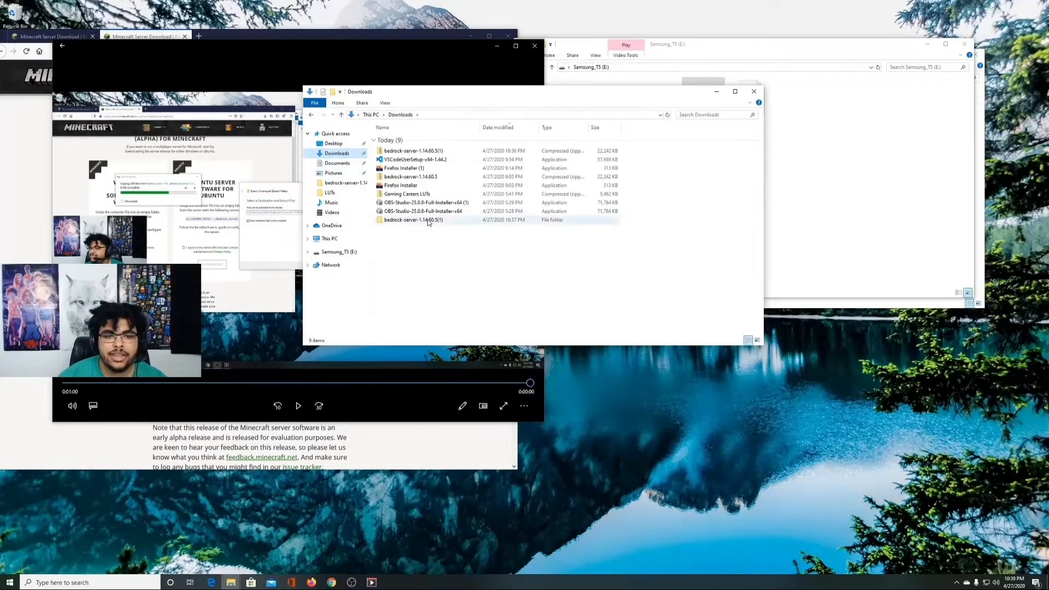
{"action": "mouse_move", "coordinate": [413, 220]}
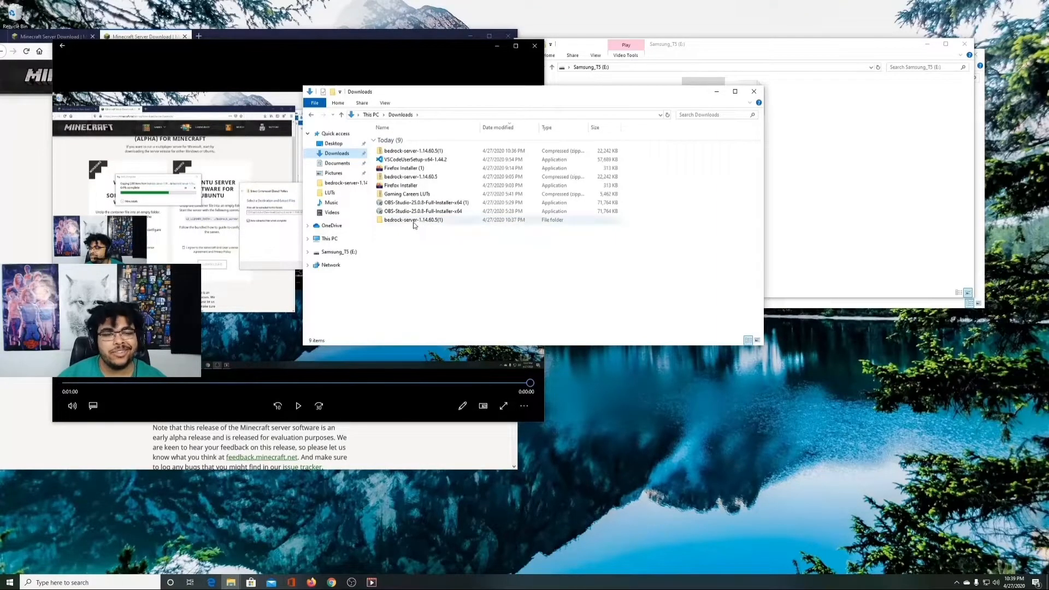
{"action": "double_click", "coordinate": [413, 219]}
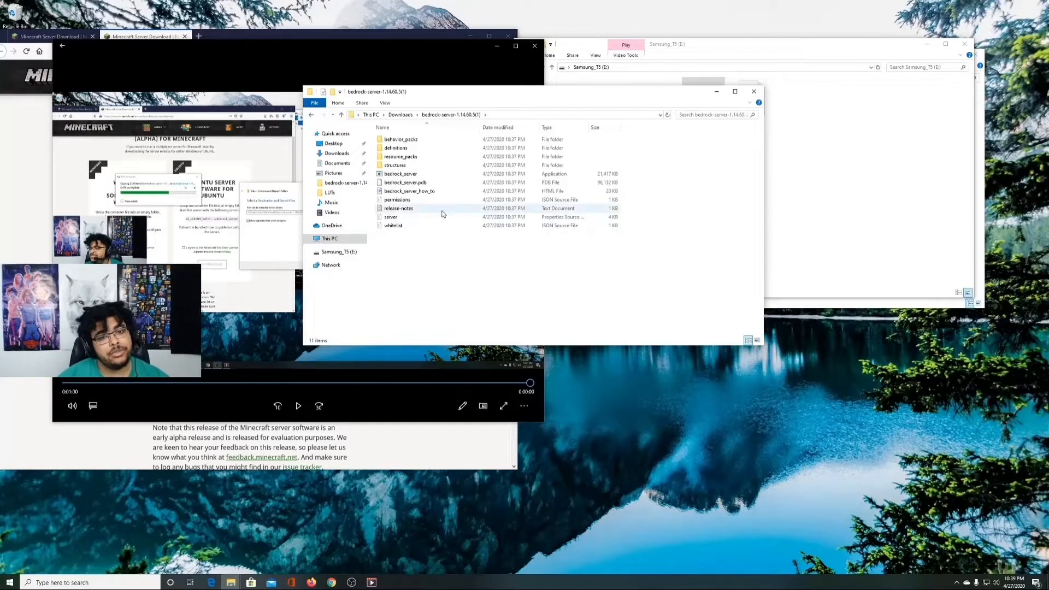
{"action": "left_click", "coordinate": [399, 174]}
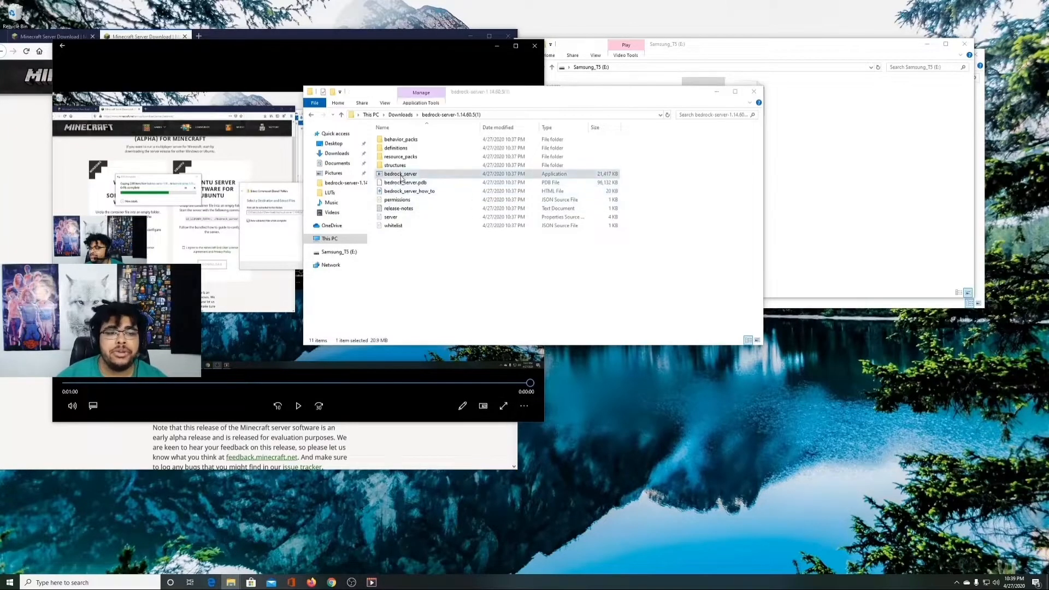
{"action": "double_click", "coordinate": [400, 174]}
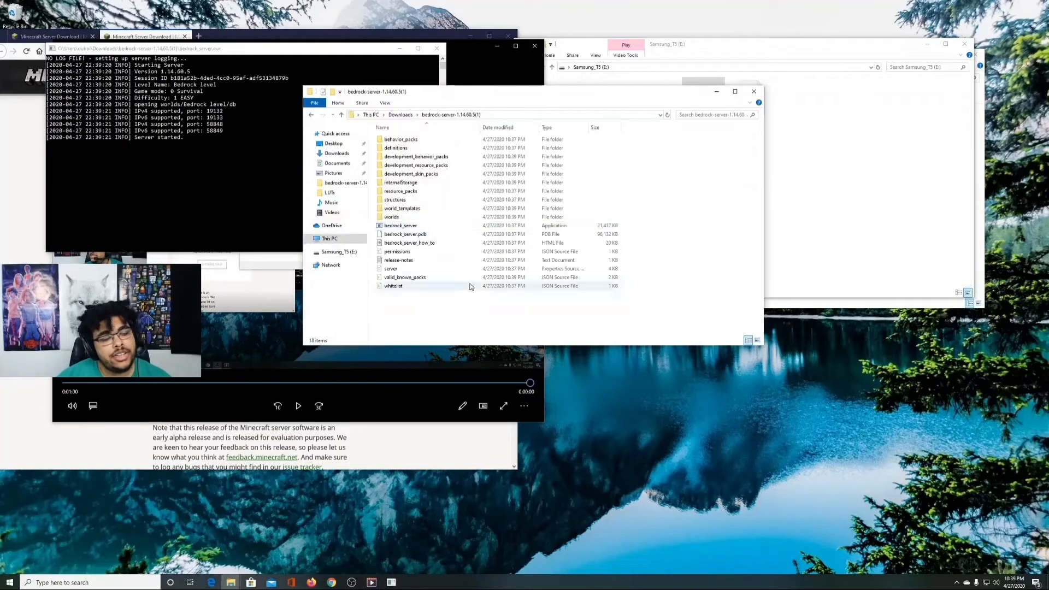
Launch Minecraft and edit the saved server entry at 127.0.0.1, port 19132
{"action": "type", "text": "mine"}
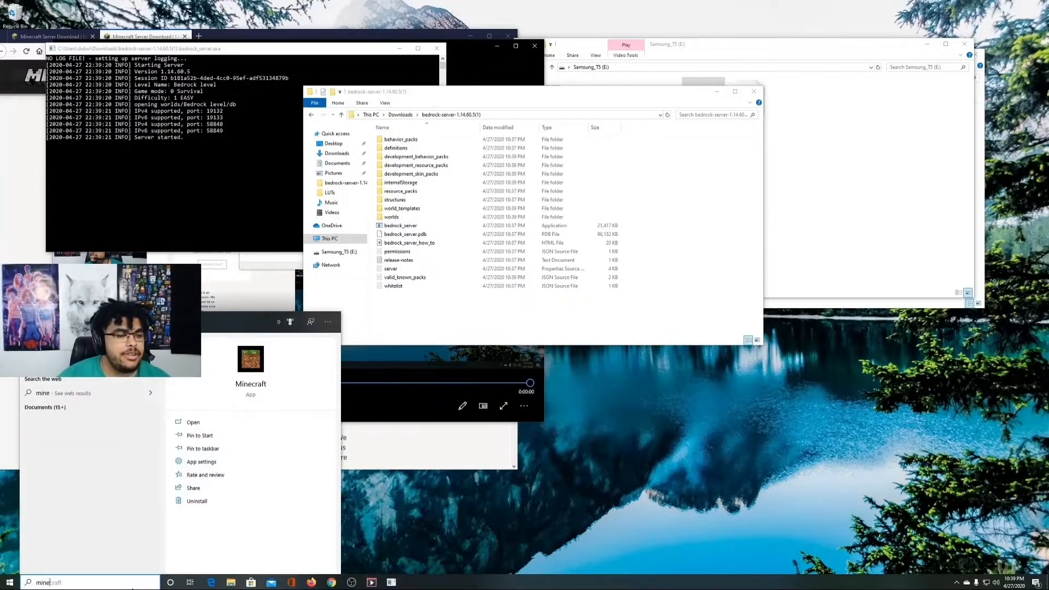
{"action": "left_click", "coordinate": [193, 423]}
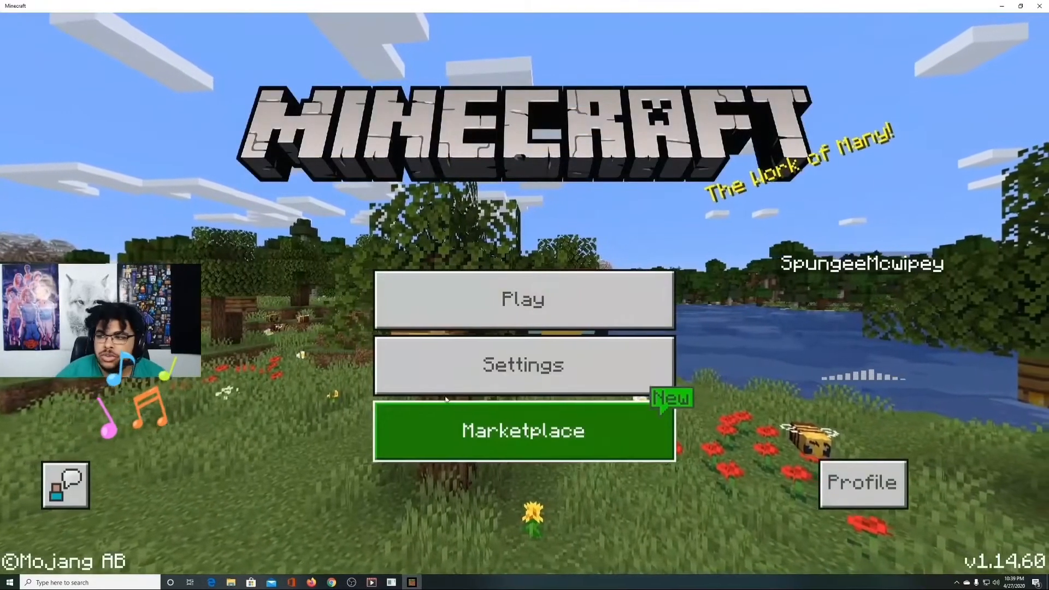
{"action": "mouse_move", "coordinate": [523, 299]}
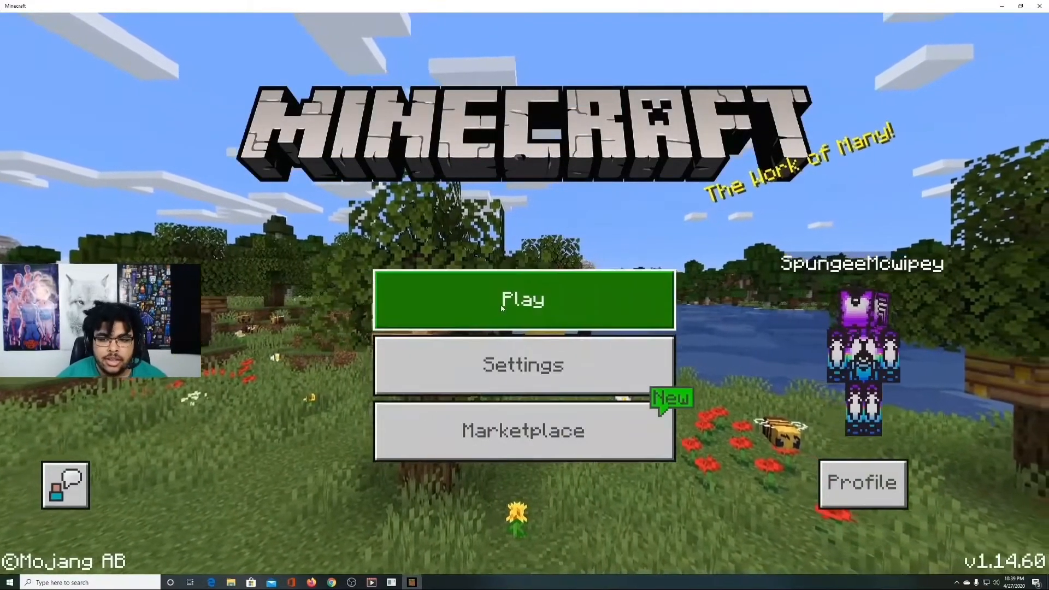
{"action": "left_click", "coordinate": [523, 299]}
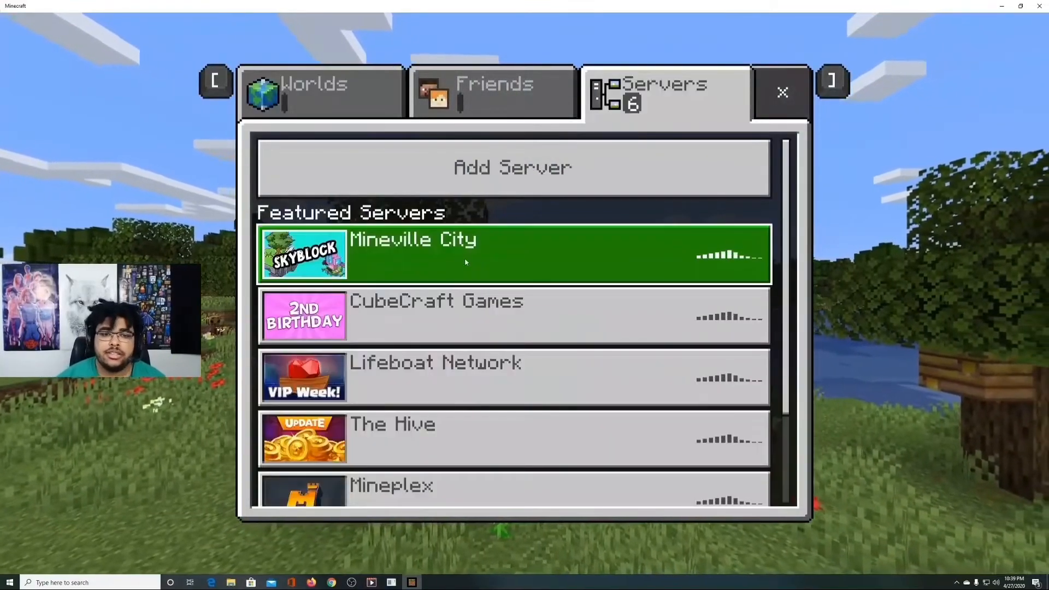
{"action": "scroll", "scroll_direction": "down", "scroll_amount": 3}
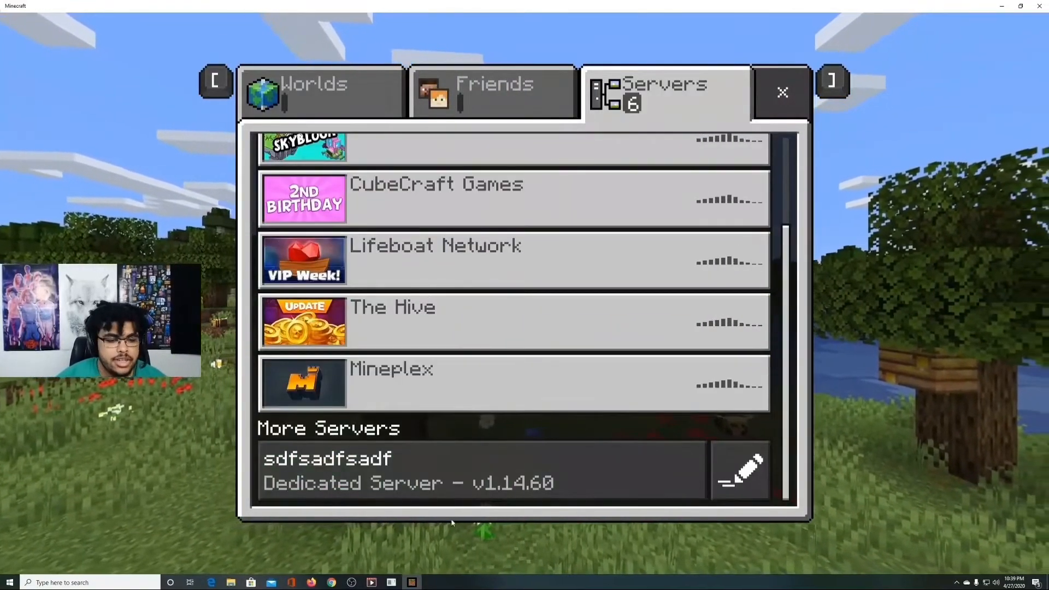
{"action": "left_click", "coordinate": [740, 471]}
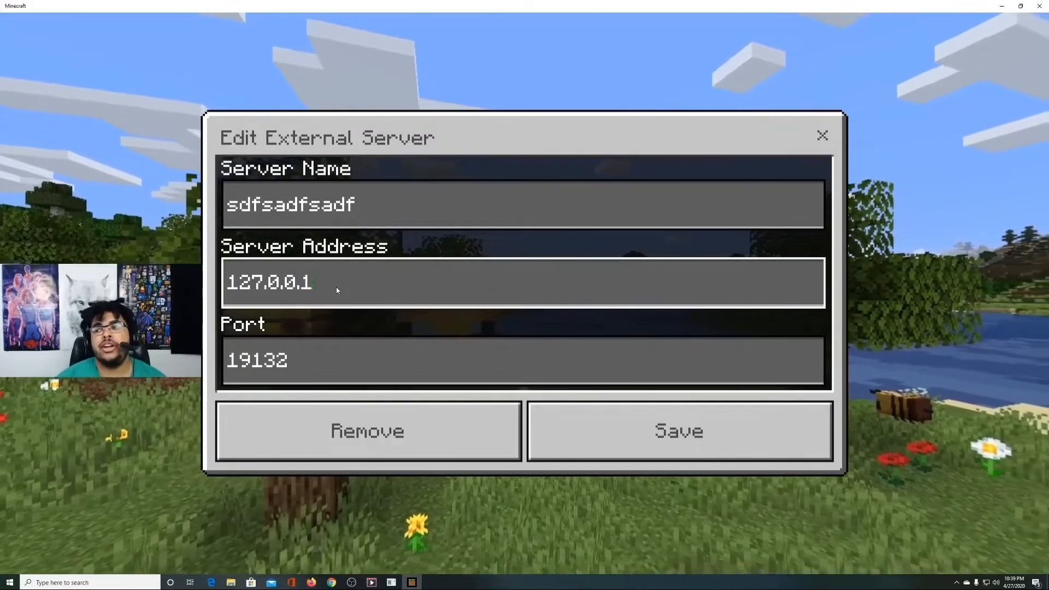
{"action": "left_click", "coordinate": [315, 281]}
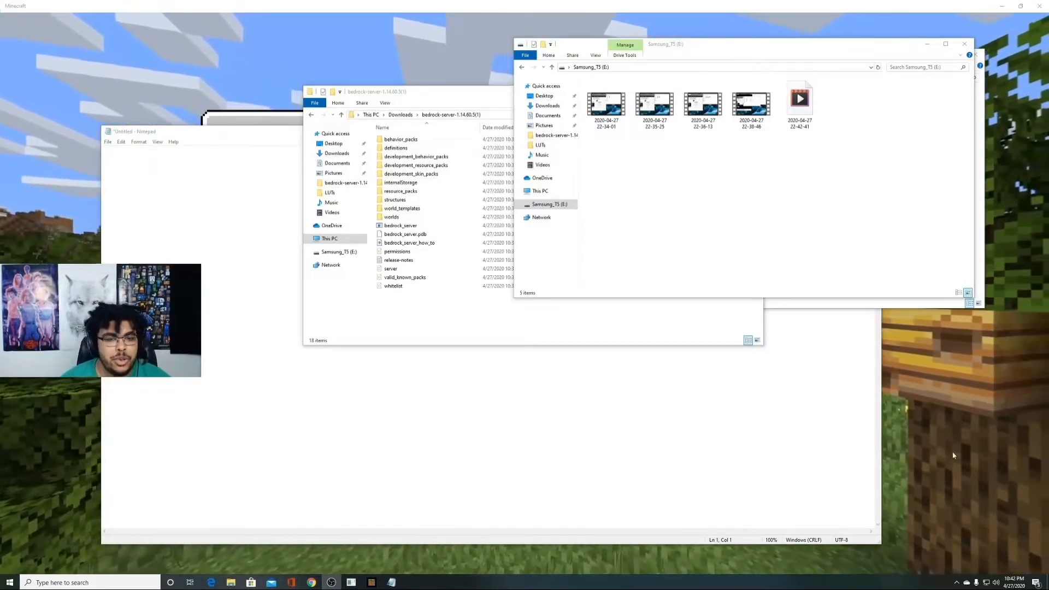
Open bedrock_server_how_to in Edge and select the Windows CheckNetIsolation loopback command
{"action": "left_click", "coordinate": [452, 334]}
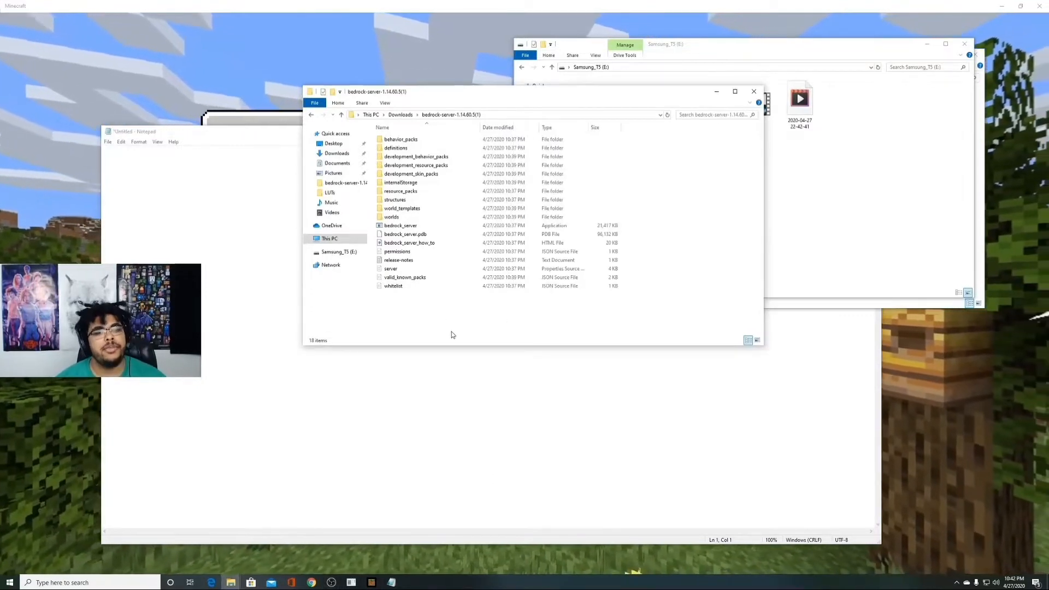
{"action": "left_click", "coordinate": [409, 242]}
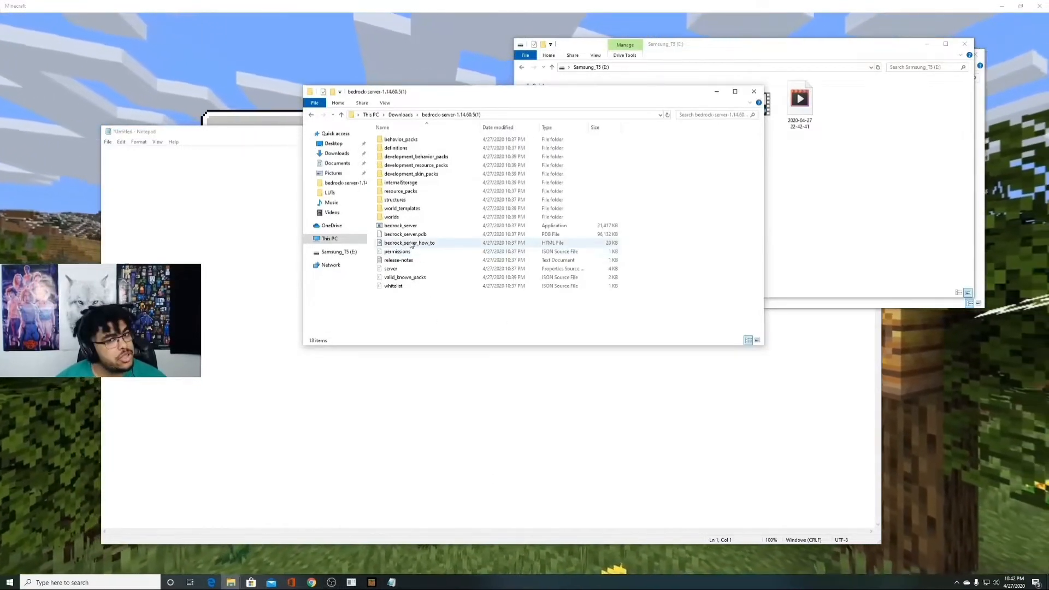
{"action": "double_click", "coordinate": [409, 242]}
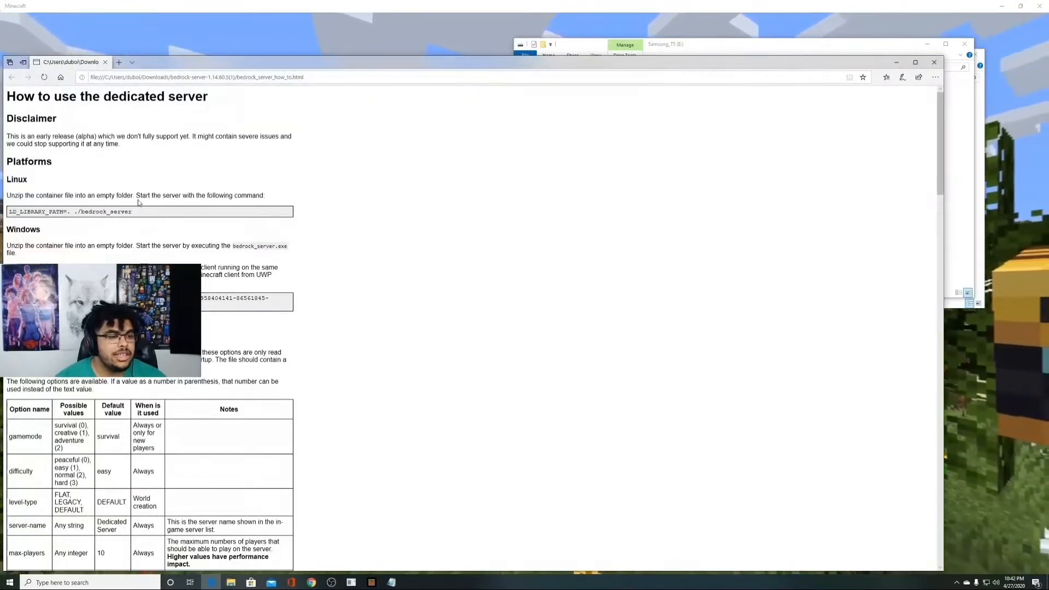
{"action": "scroll", "scroll_direction": "down", "scroll_amount": 3}
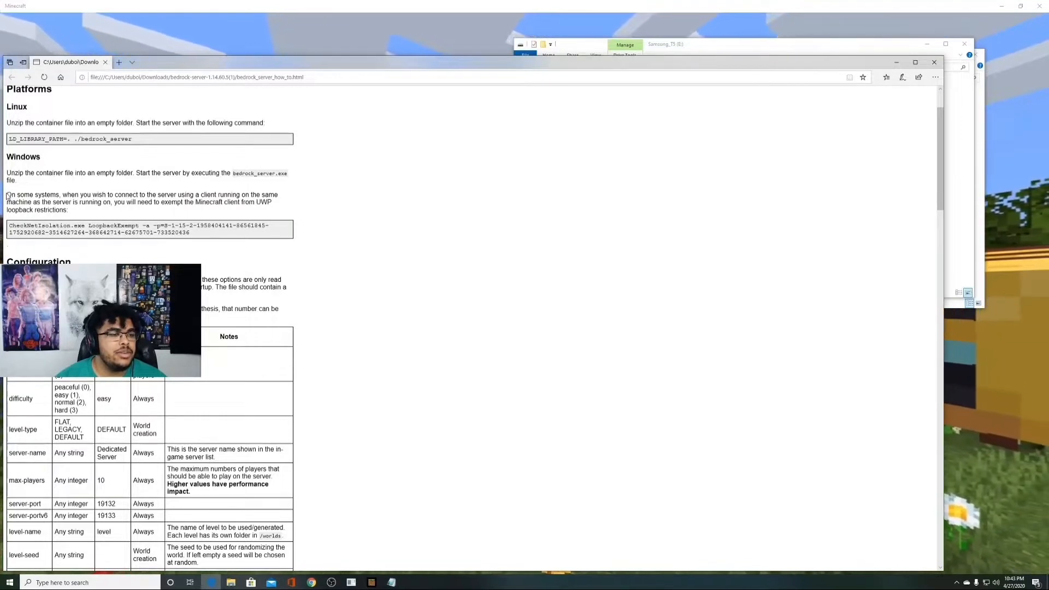
{"action": "left_click_drag", "start_coordinate": [8, 194], "coordinate": [271, 210]}
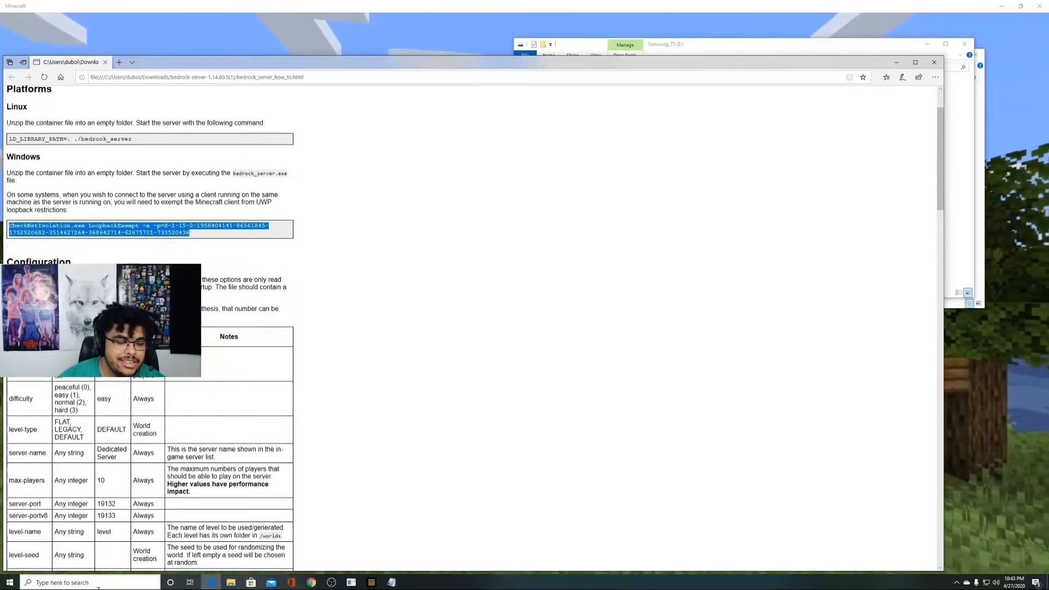
Launch Command Prompt from a Windows search for 'cmd'
{"action": "type", "text": "cmd"}
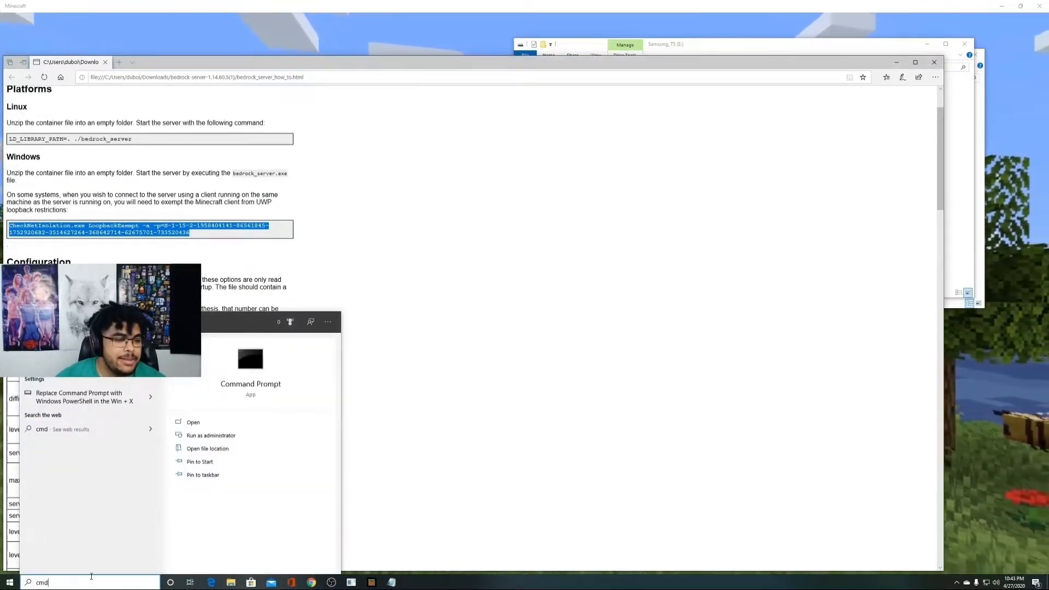
{"action": "left_click", "coordinate": [210, 435]}
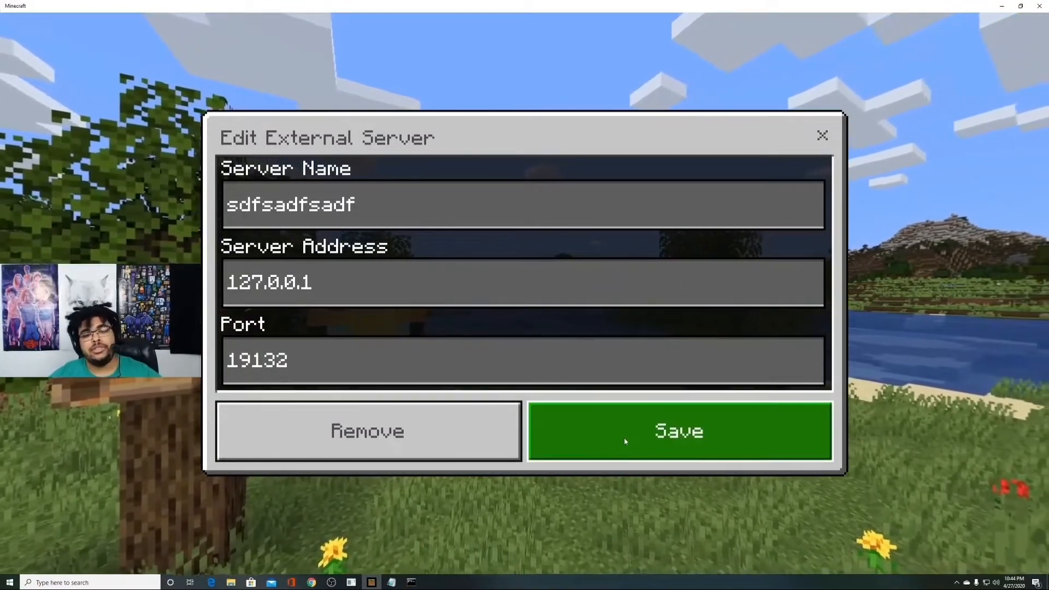
Save the edited entry and add a new server with address 127.0.0.1, port 19132
{"action": "left_click", "coordinate": [677, 431]}
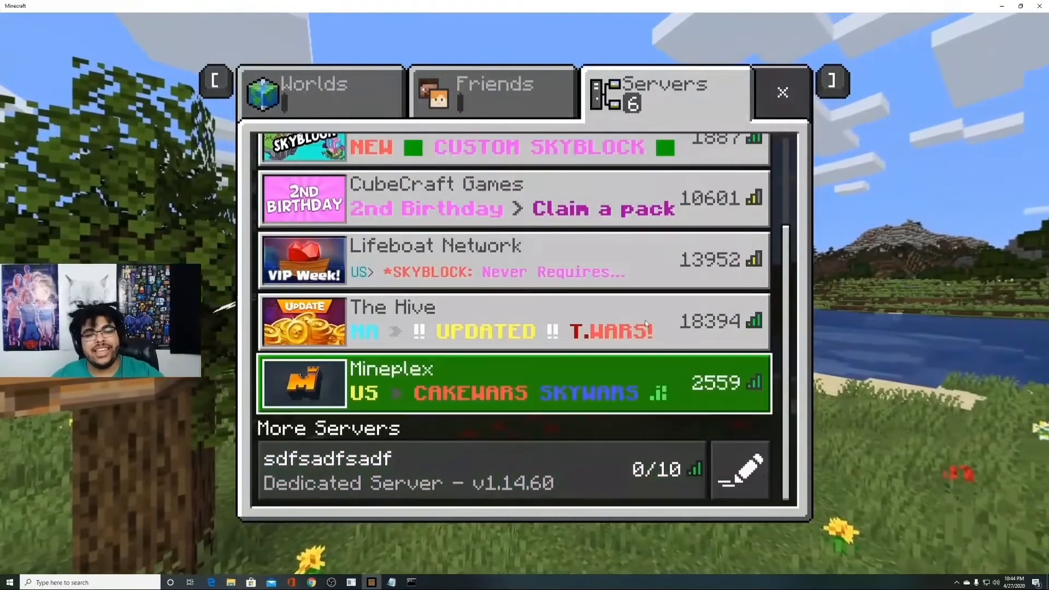
{"action": "scroll", "scroll_direction": "up", "scroll_amount": 3}
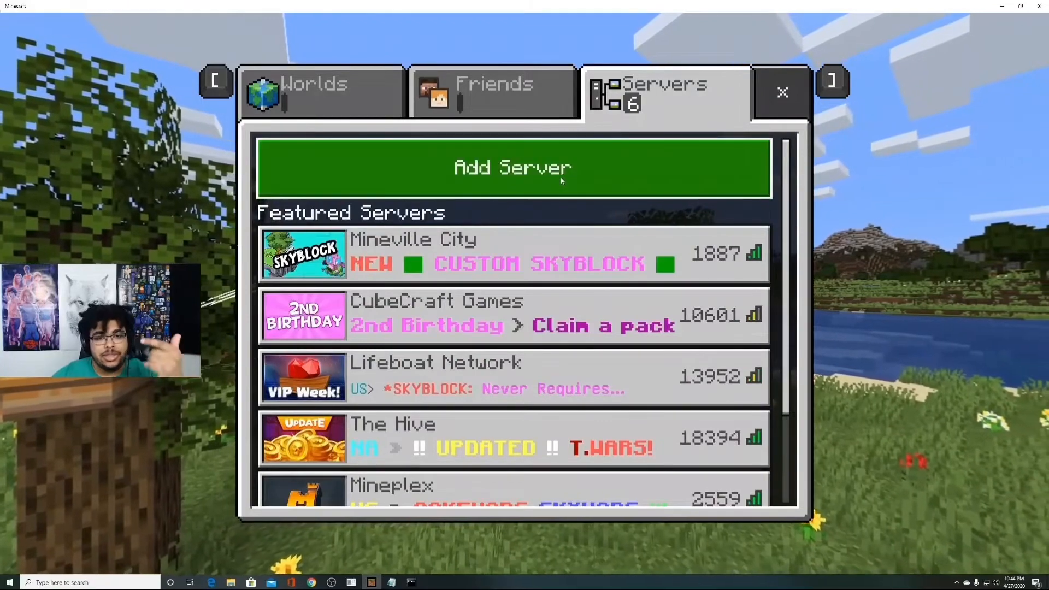
{"action": "left_click", "coordinate": [512, 168]}
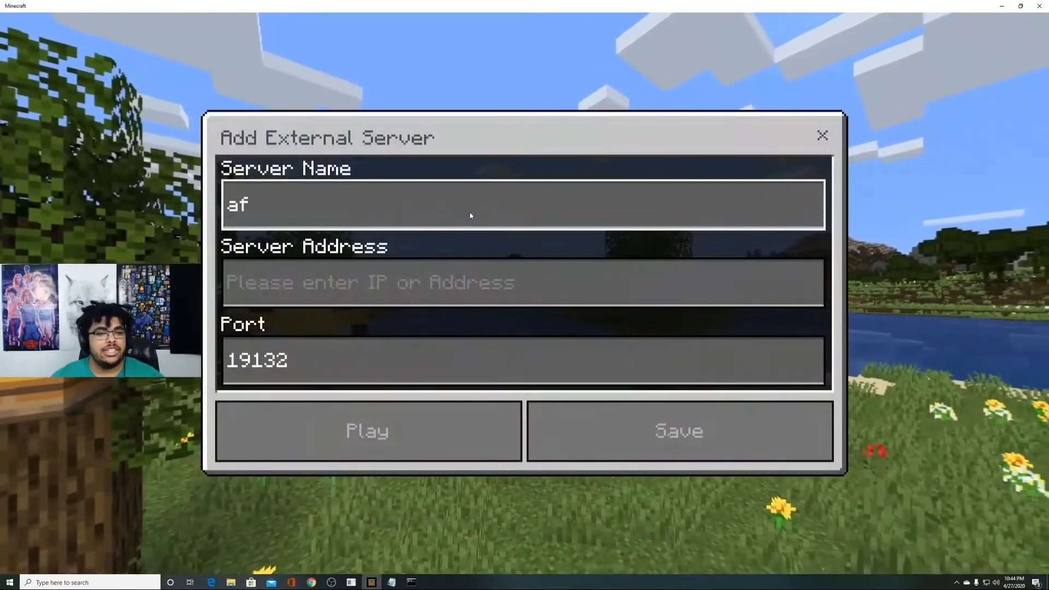
{"action": "type", "text": "127"}
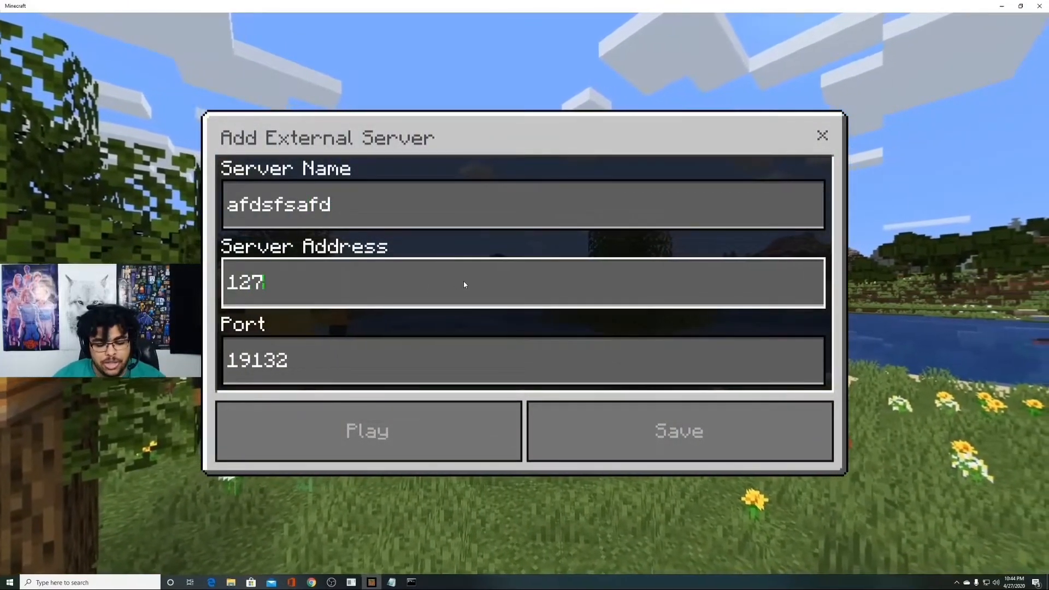
{"action": "type", "text": ".0.0.01"}
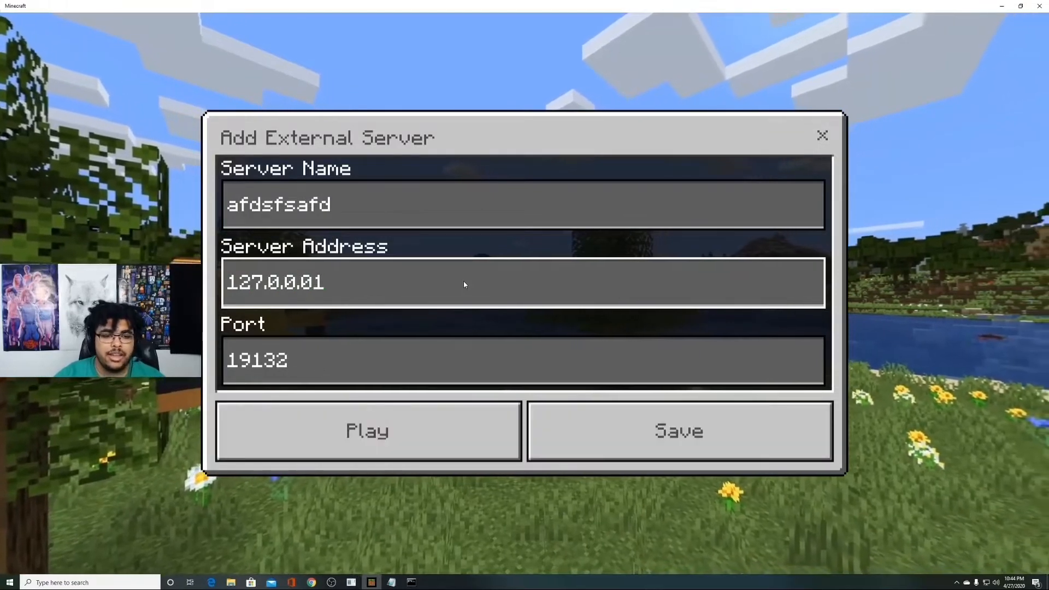
{"action": "key", "text": "backspace"}
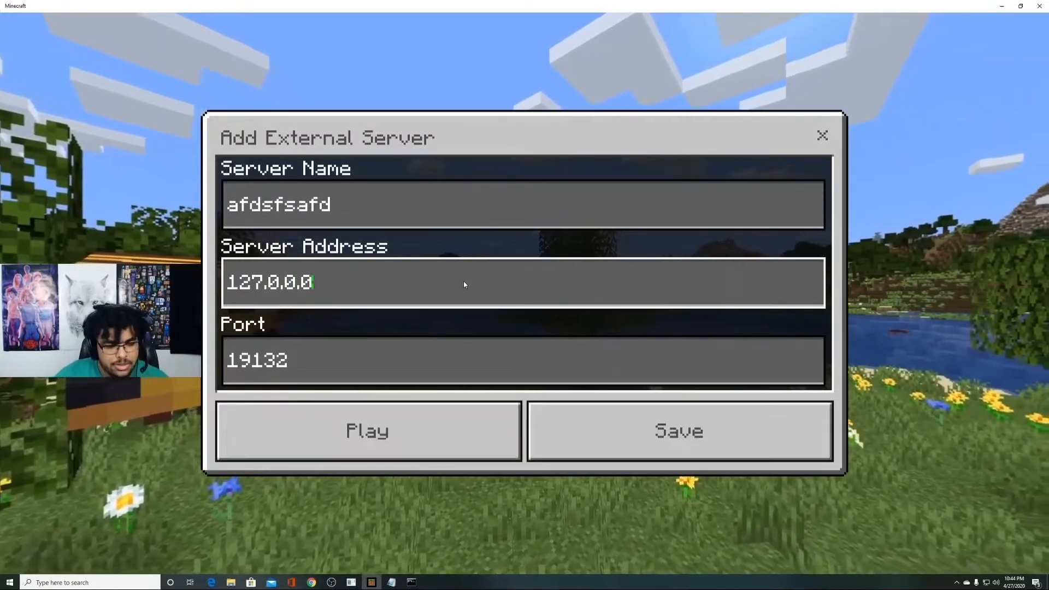
{"action": "type", "text": "1"}
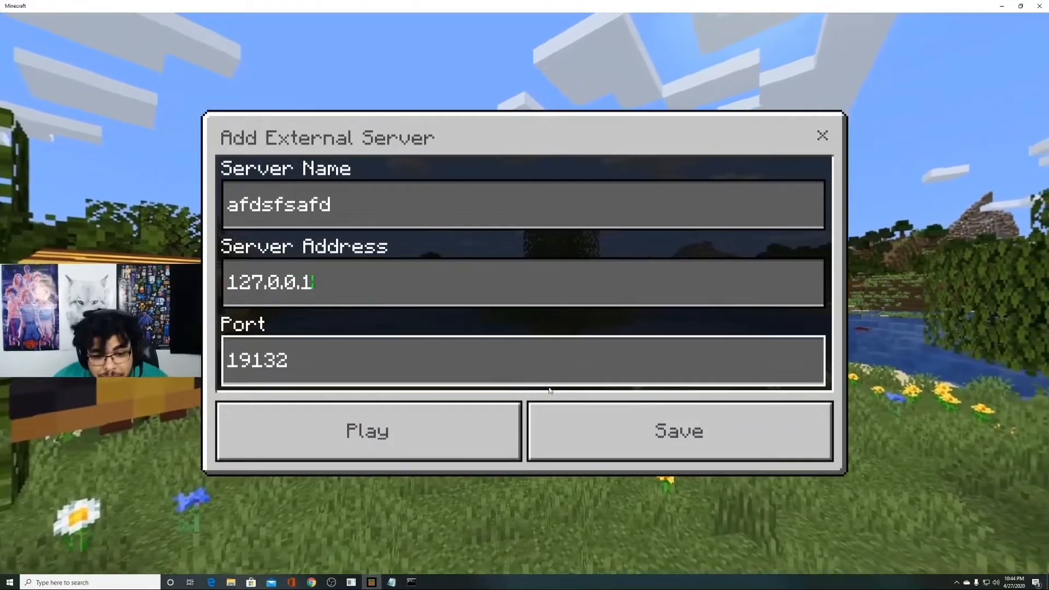
Join the new 127.0.0.1 server and spawn in its world beside the water
{"action": "left_click", "coordinate": [367, 430]}
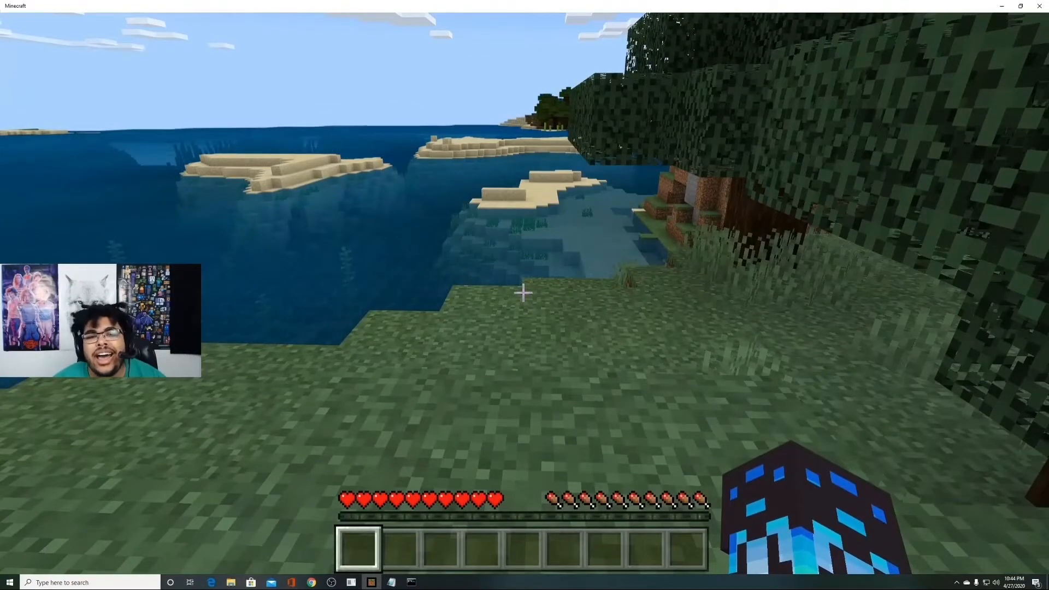
{"action": "mouse_move", "coordinate": [524, 293]}
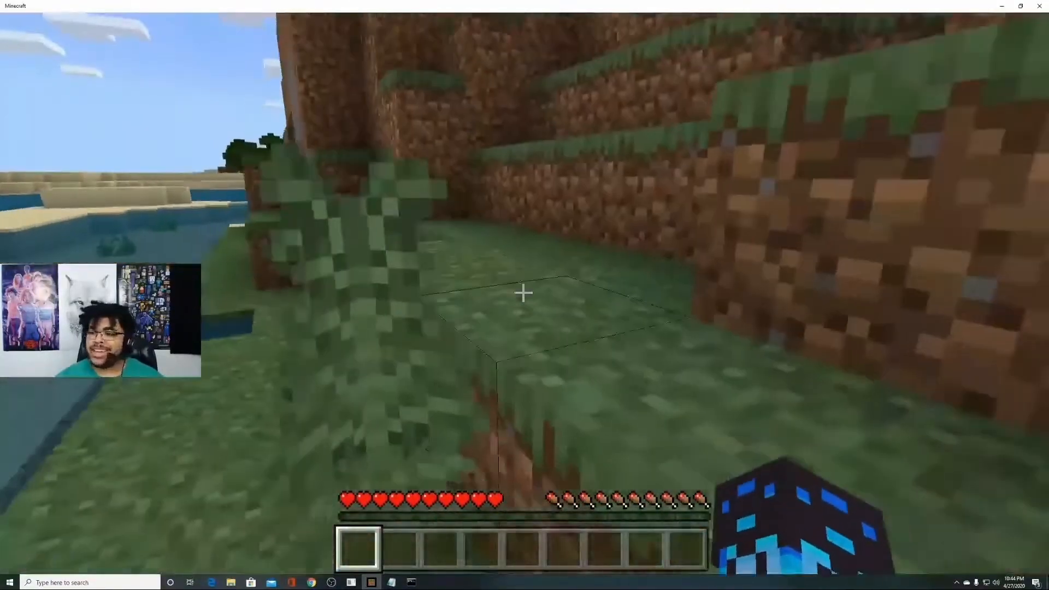
{"action": "mouse_move", "coordinate": [522, 292]}
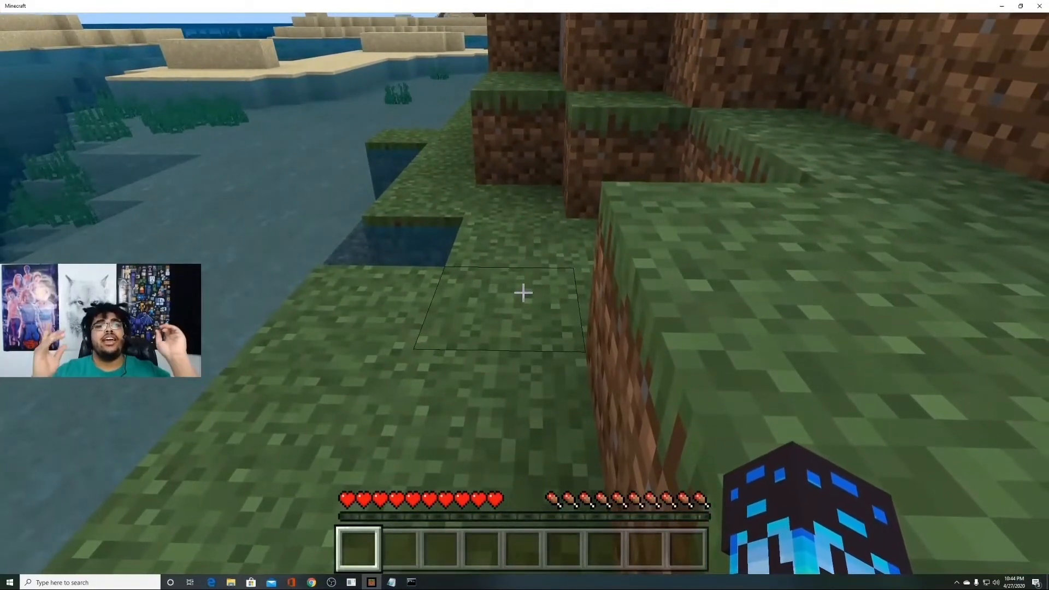
Pause the Minecraft game with Esc
{"action": "key", "text": "Escape"}
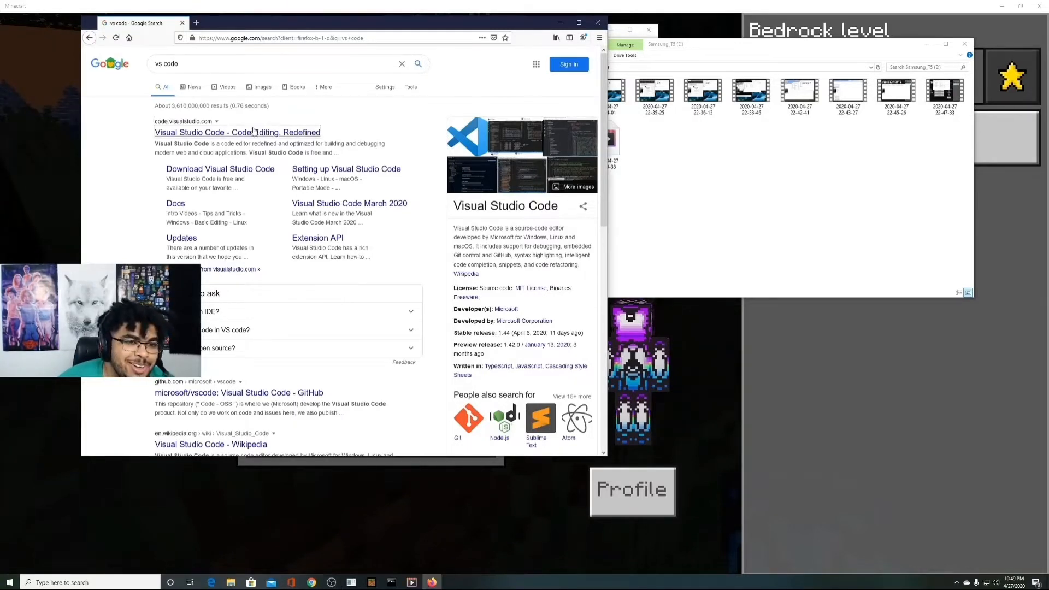
Visit the Visual Studio Code website from the search result, then close Firefox
{"action": "left_click", "coordinate": [236, 131]}
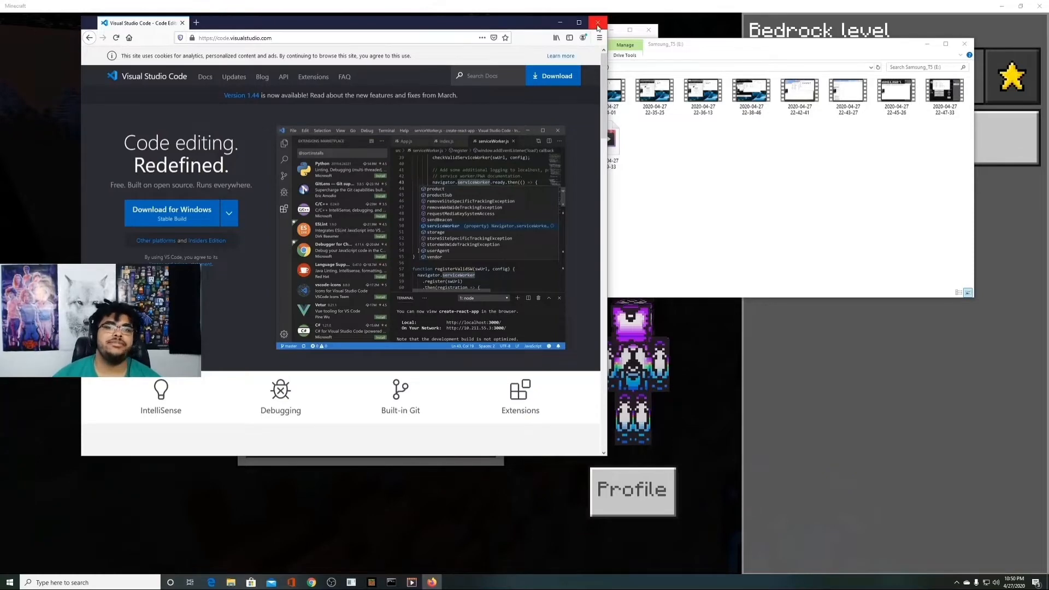
{"action": "left_click", "coordinate": [596, 22]}
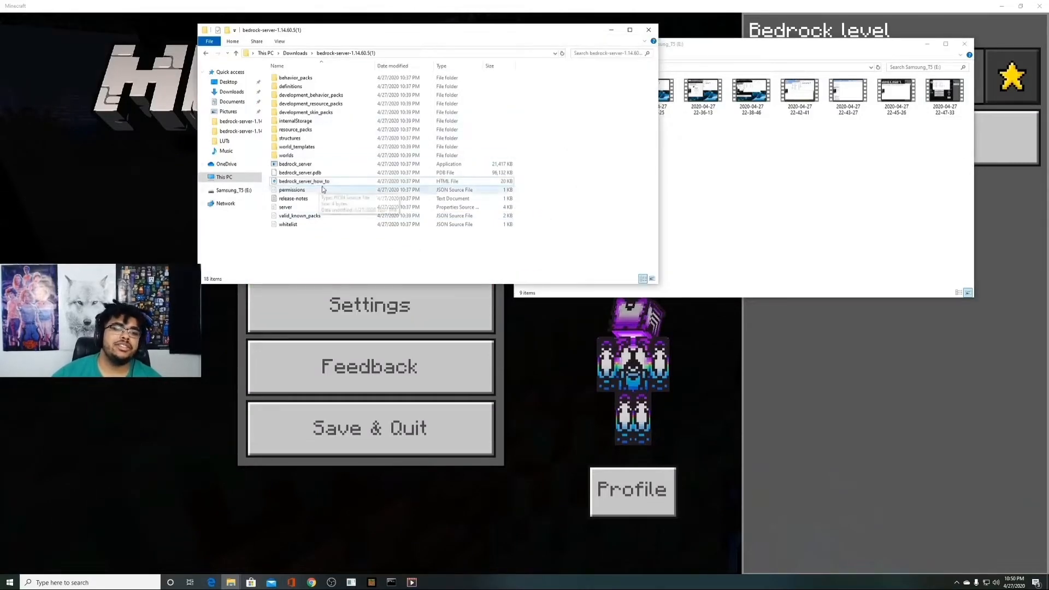
Open permissions.json from the bedrock-server folder, then reselect the file
{"action": "left_click", "coordinate": [292, 190]}
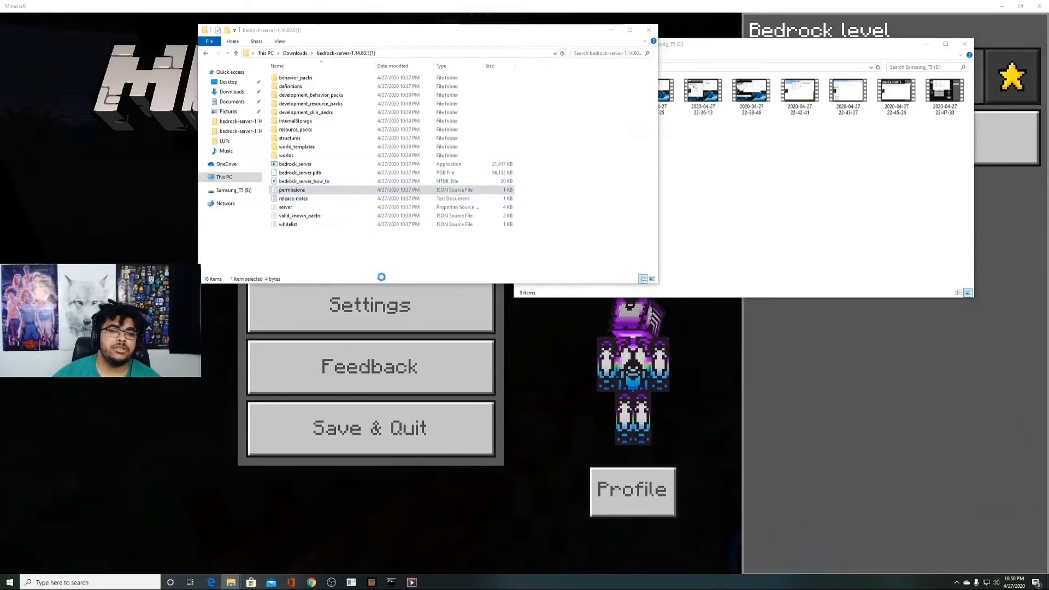
{"action": "double_click", "coordinate": [292, 189]}
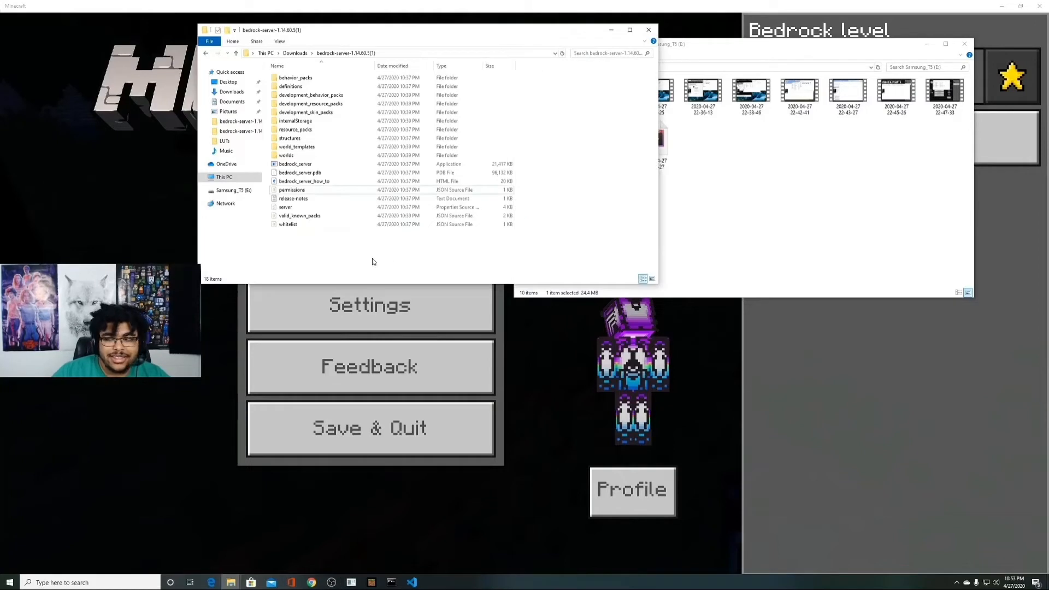
{"action": "mouse_move", "coordinate": [338, 269]}
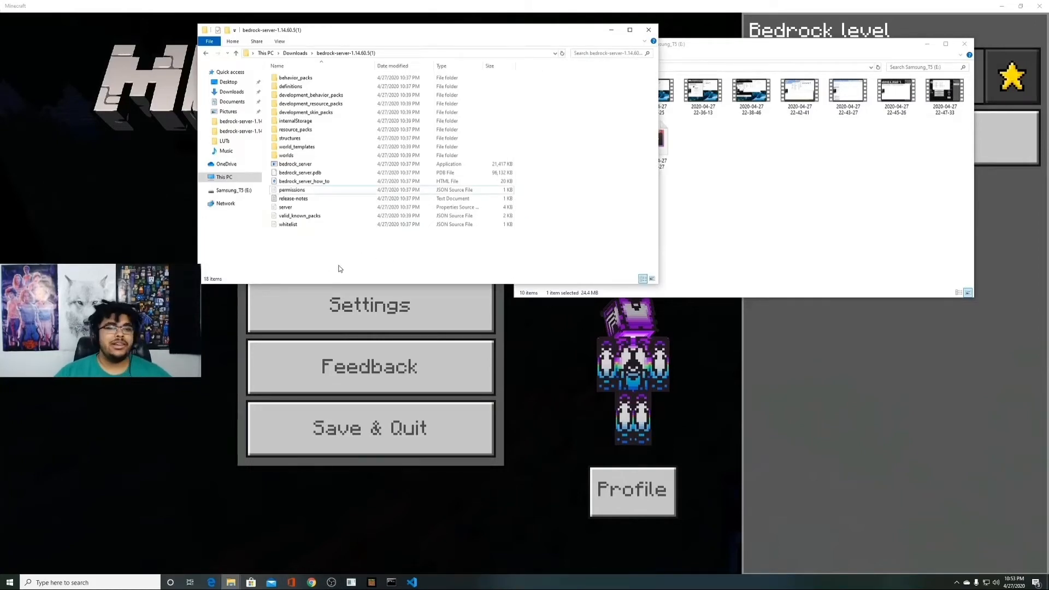
{"action": "mouse_move", "coordinate": [402, 266]}
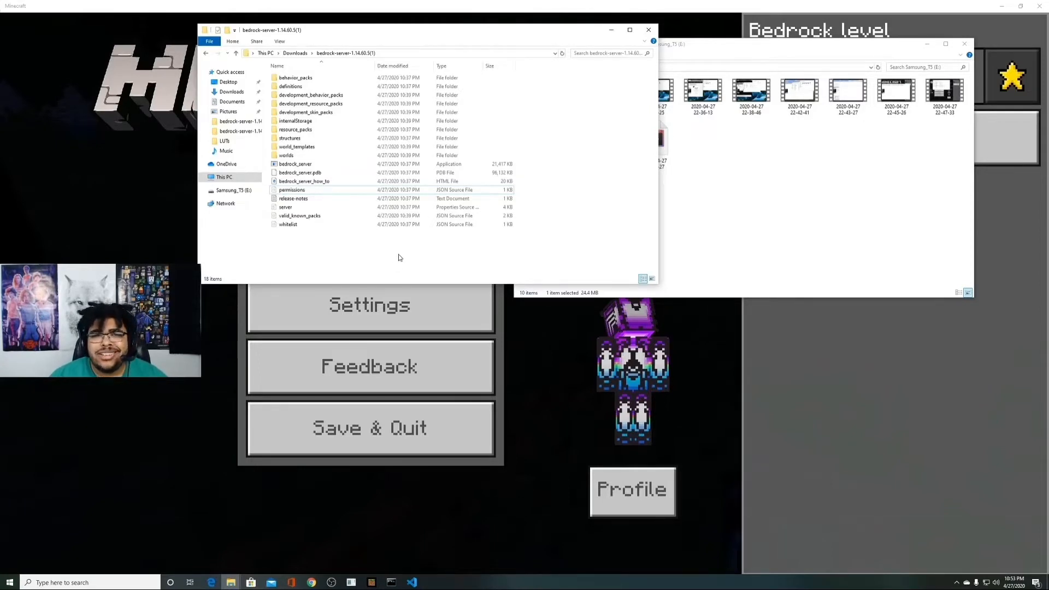
{"action": "mouse_move", "coordinate": [360, 235]}
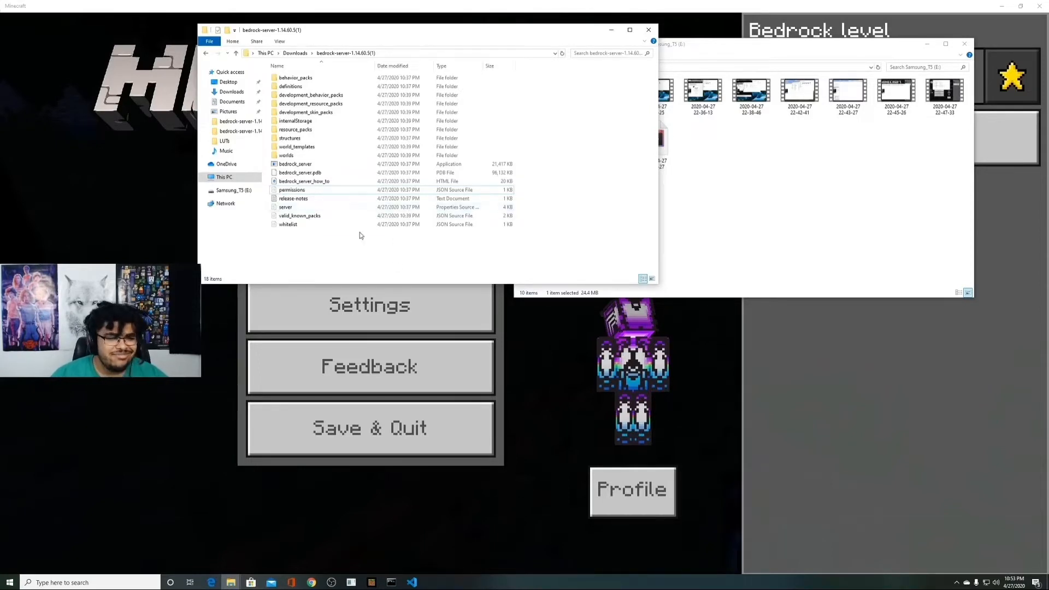
{"action": "left_click", "coordinate": [291, 189]}
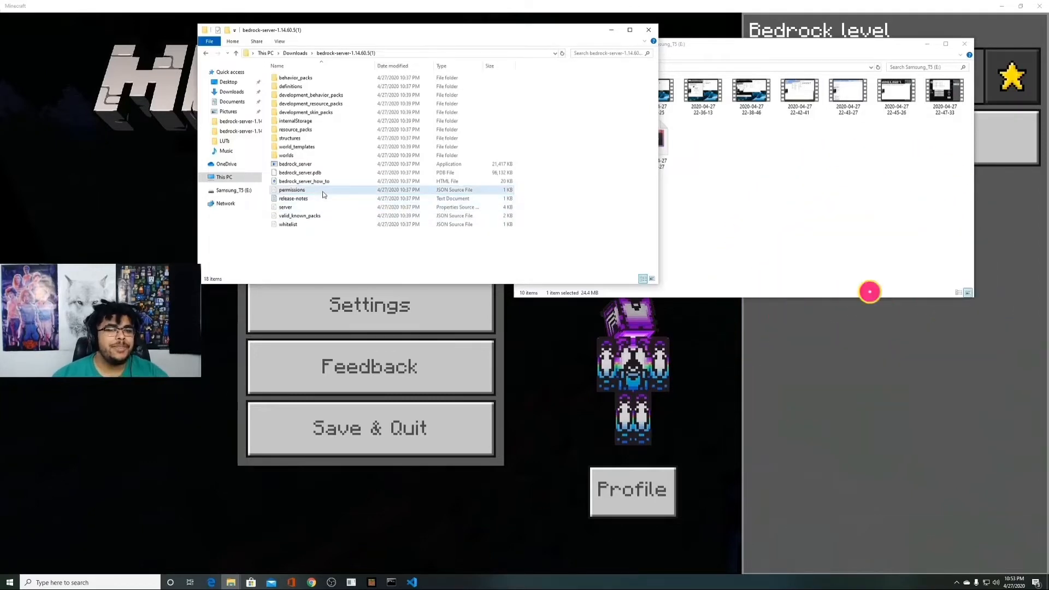
Open permissions.json in Visual Studio Code
{"action": "double_click", "coordinate": [292, 189]}
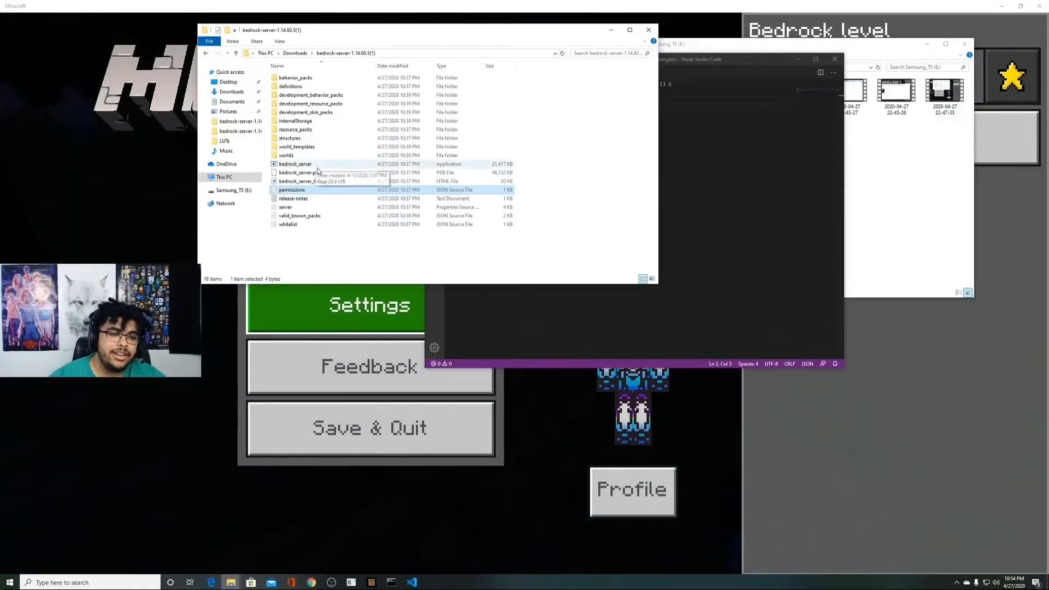
Open bedrock_server_how_to.html in Edge, scroll through it, and search for 'permission'
{"action": "double_click", "coordinate": [298, 181]}
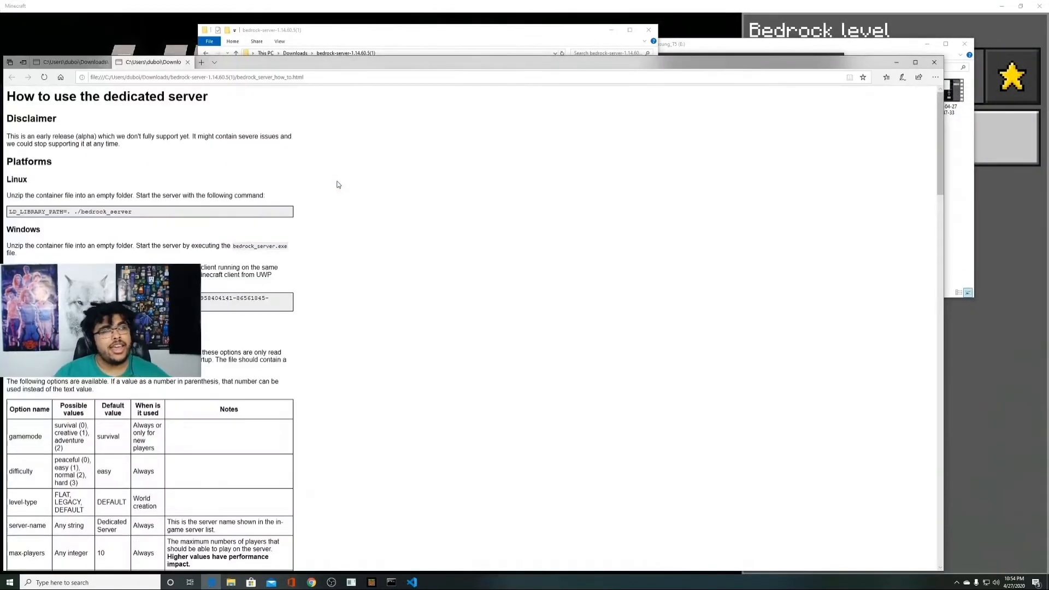
{"action": "mouse_move", "coordinate": [355, 193]}
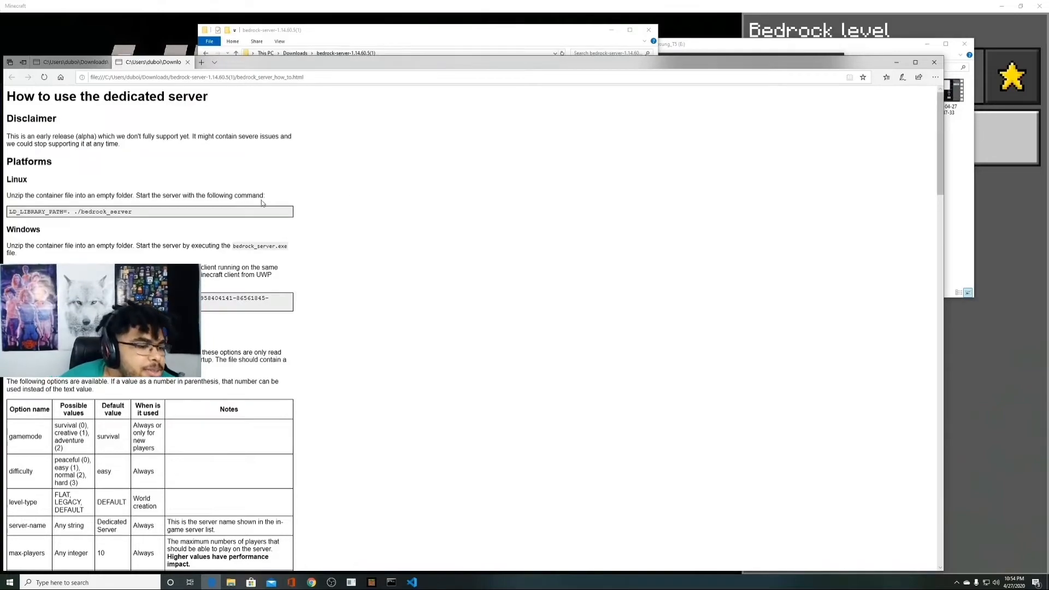
{"action": "scroll", "scroll_direction": "down", "scroll_amount": 3}
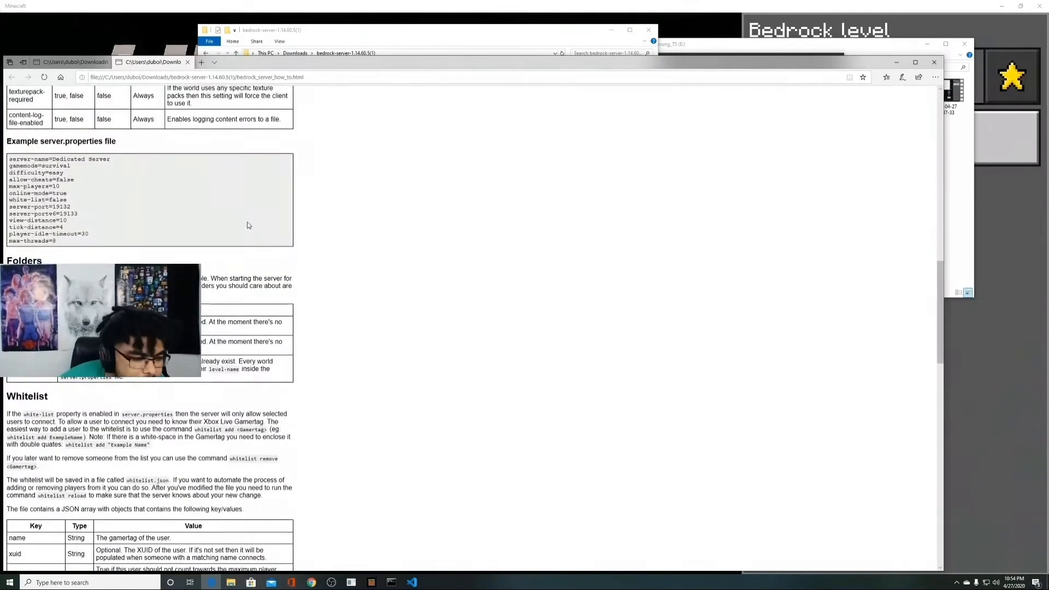
{"action": "scroll", "scroll_direction": "down", "scroll_amount": 3}
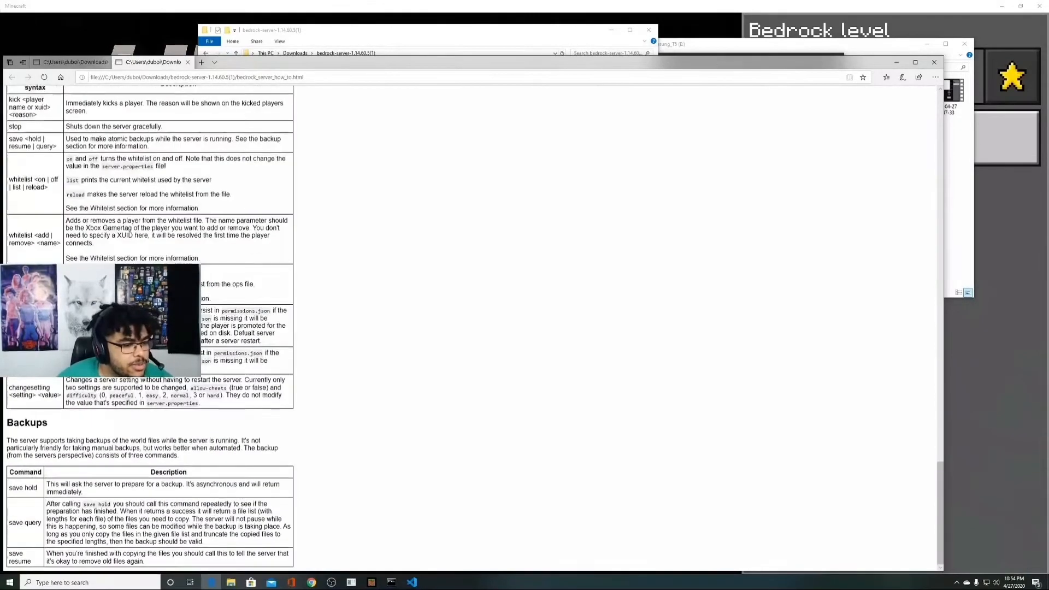
{"action": "scroll", "scroll_direction": "up", "scroll_amount": 3}
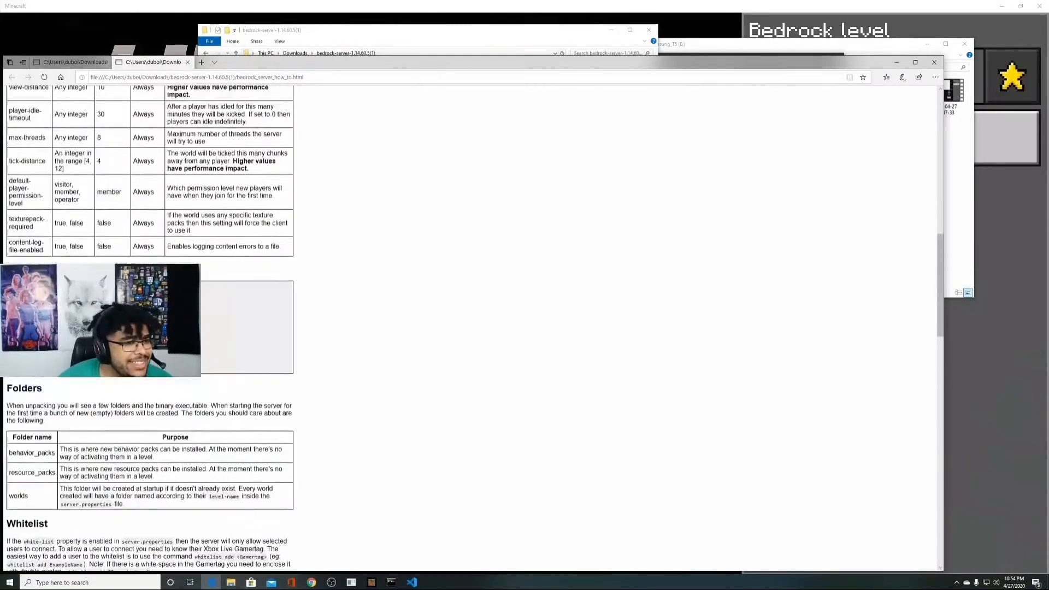
{"action": "key", "text": "ctrl+f"}
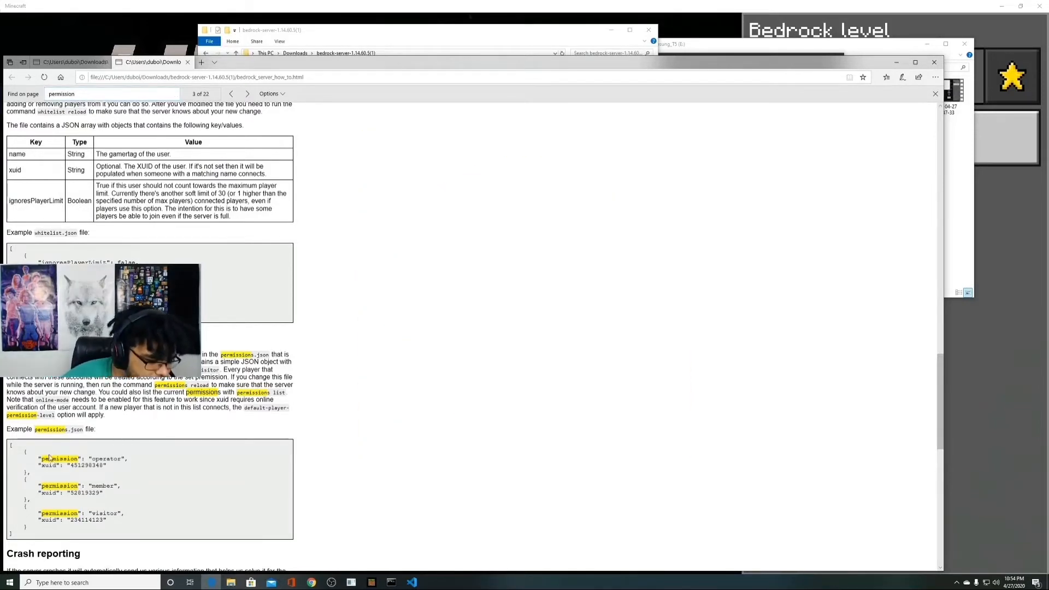
Copy 'permission' from the example permissions.json and return to Visual Studio Code
{"action": "double_click", "coordinate": [59, 458]}
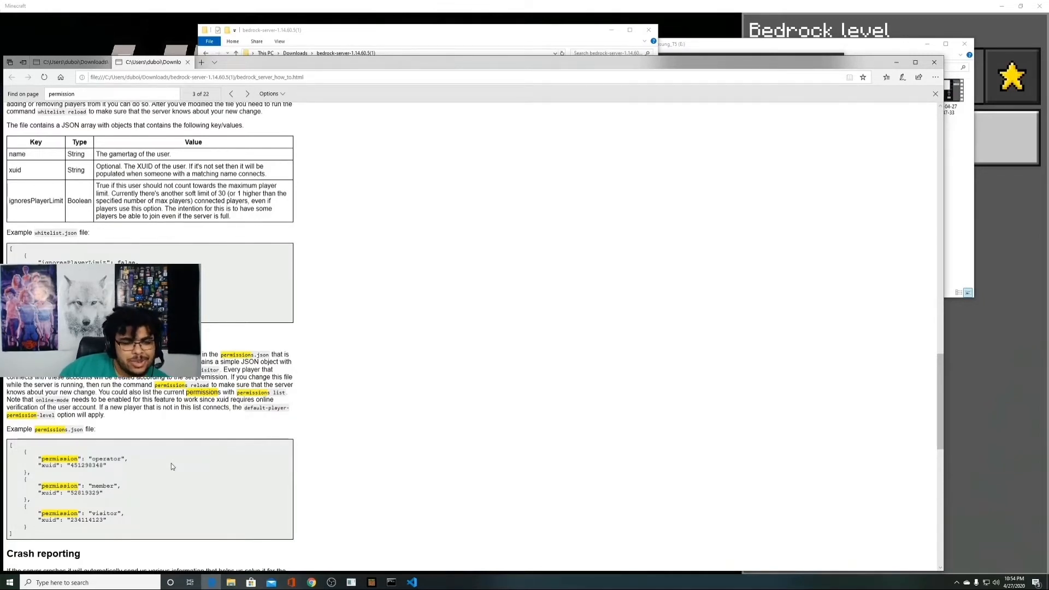
{"action": "mouse_move", "coordinate": [109, 468]}
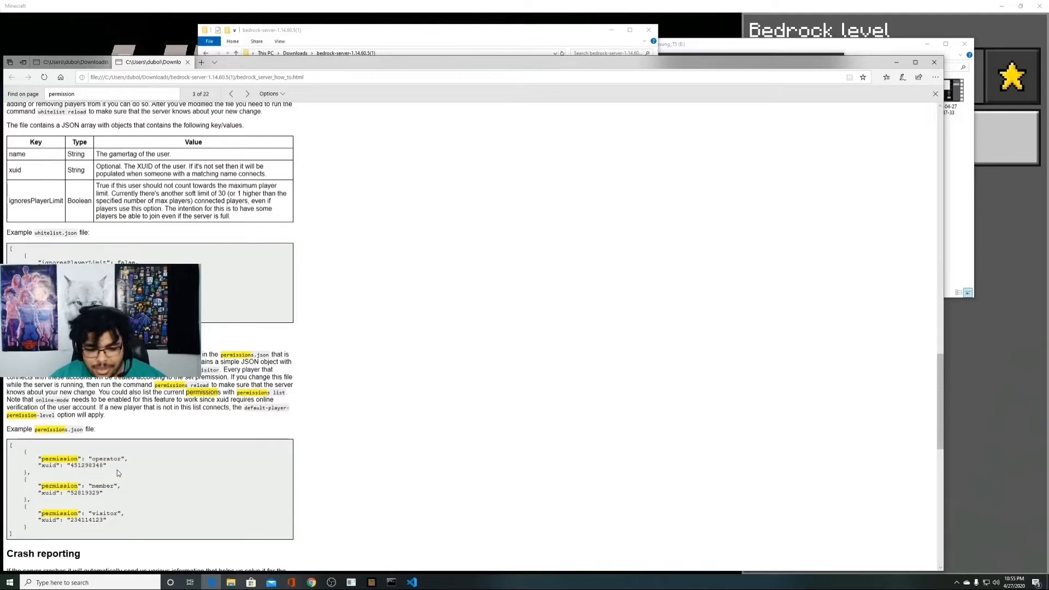
{"action": "left_click", "coordinate": [411, 582]}
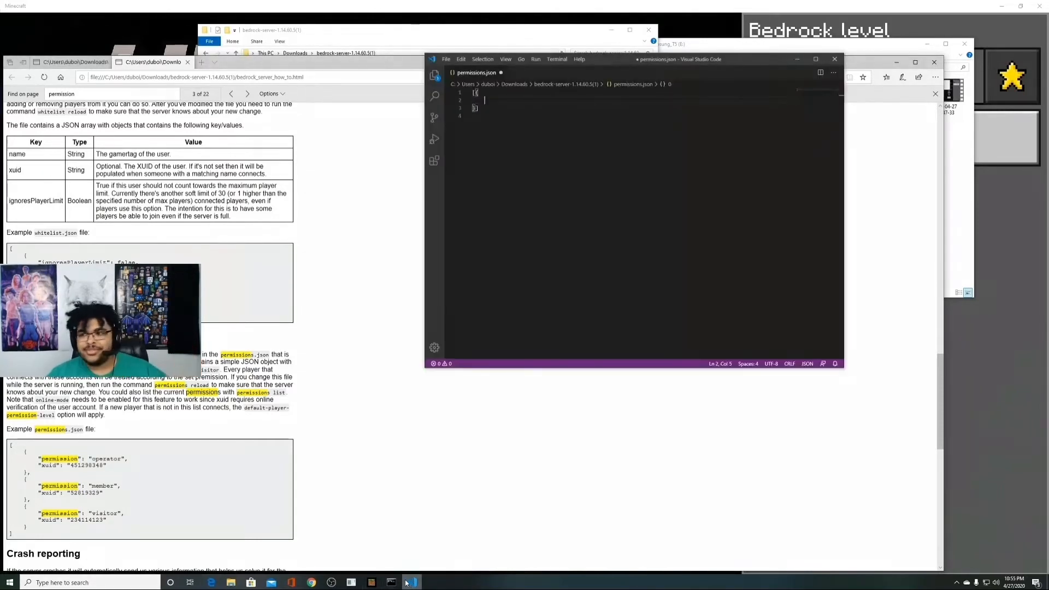
{"action": "mouse_move", "coordinate": [391, 581]}
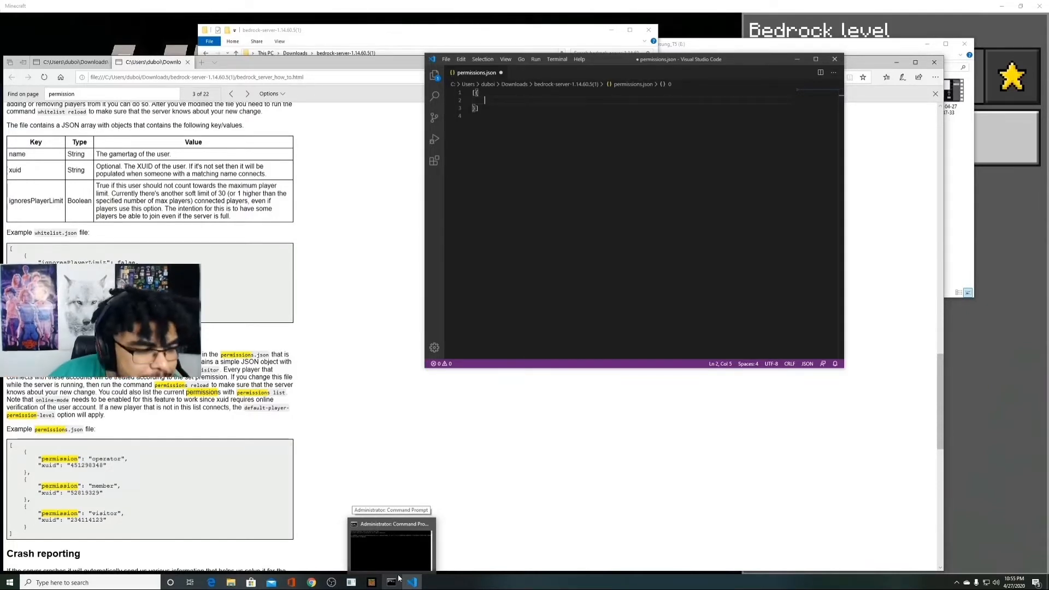
{"action": "mouse_move", "coordinate": [441, 560]}
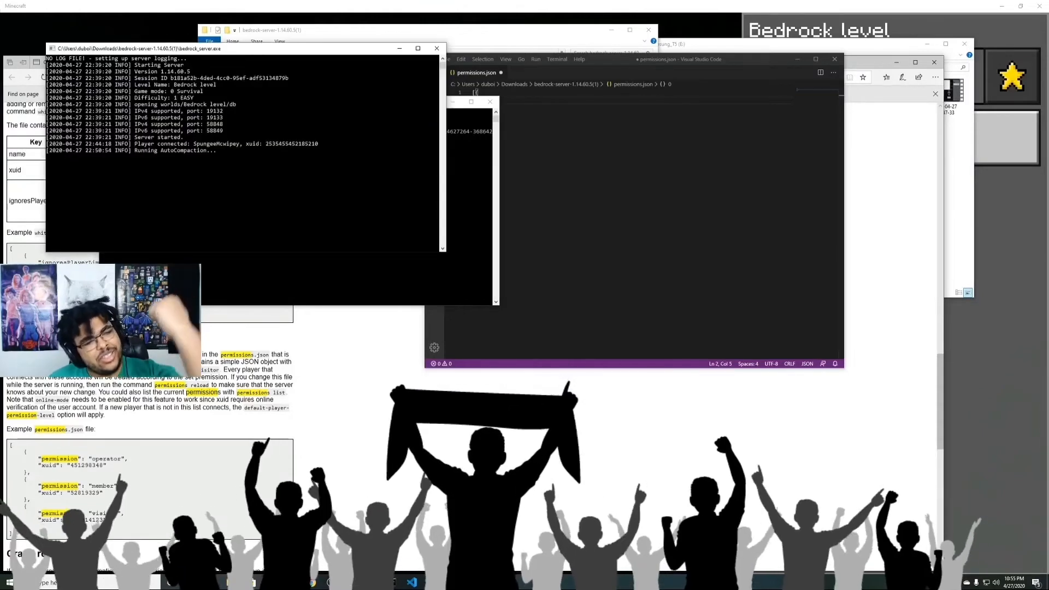
{"action": "mouse_move", "coordinate": [233, 295]}
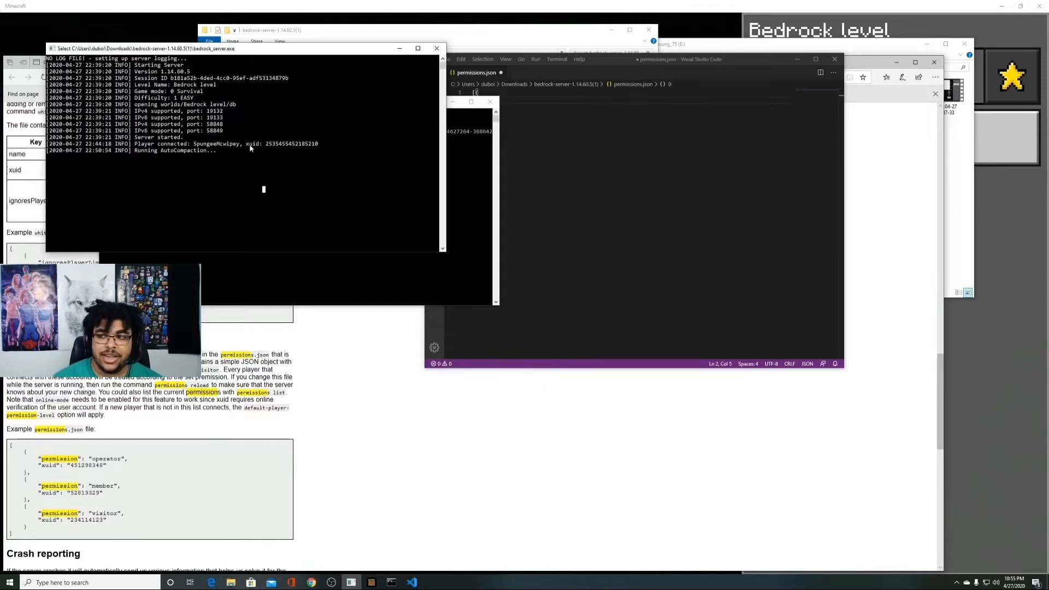
{"action": "mouse_move", "coordinate": [269, 181]}
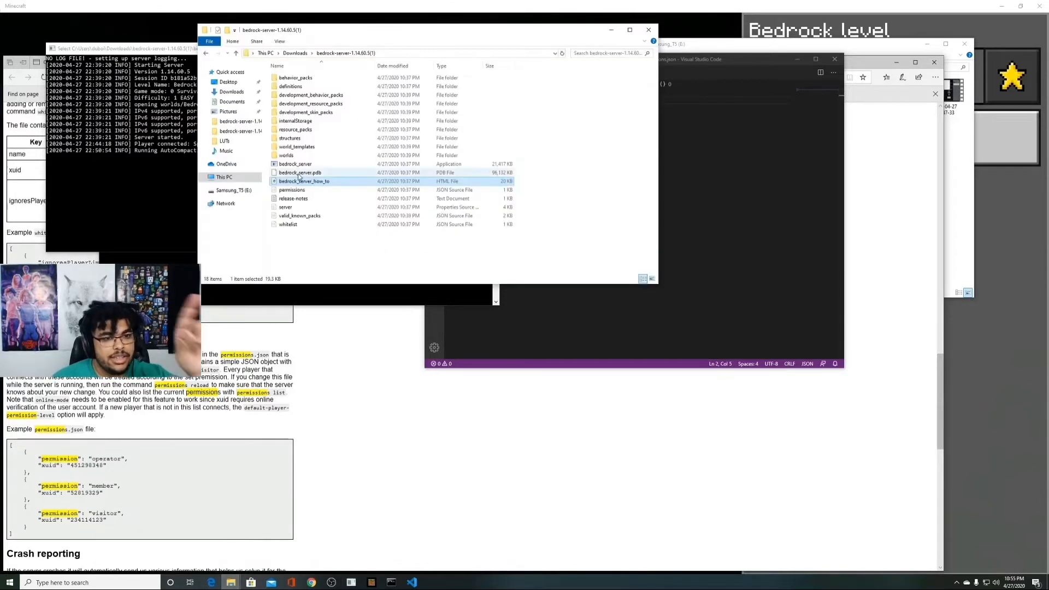
Relaunch bedrock_server.exe and add the "permission" key in permissions.json
{"action": "left_click", "coordinate": [294, 164]}
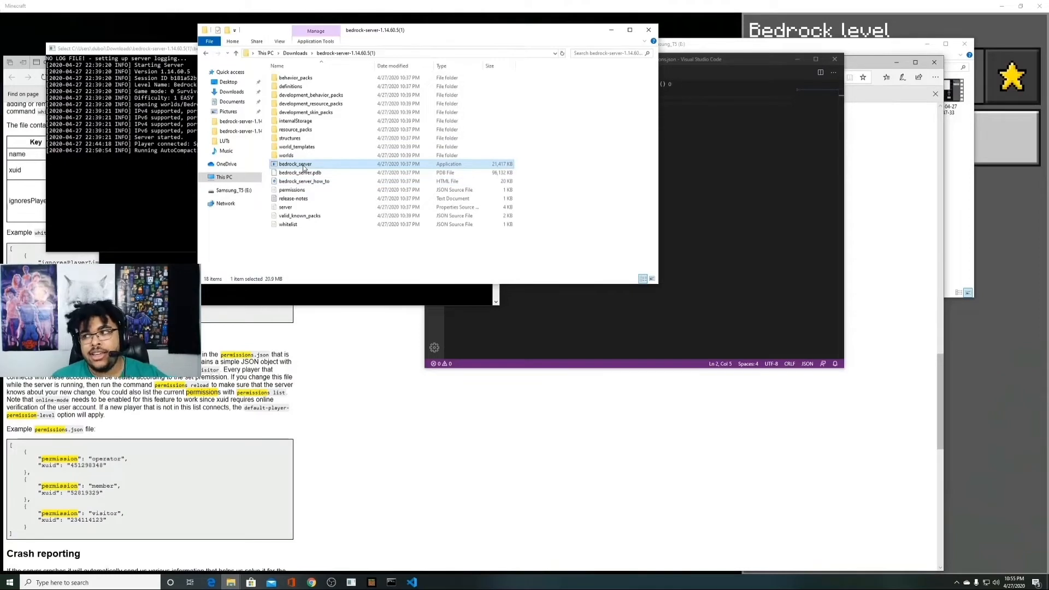
{"action": "mouse_move", "coordinate": [304, 173]}
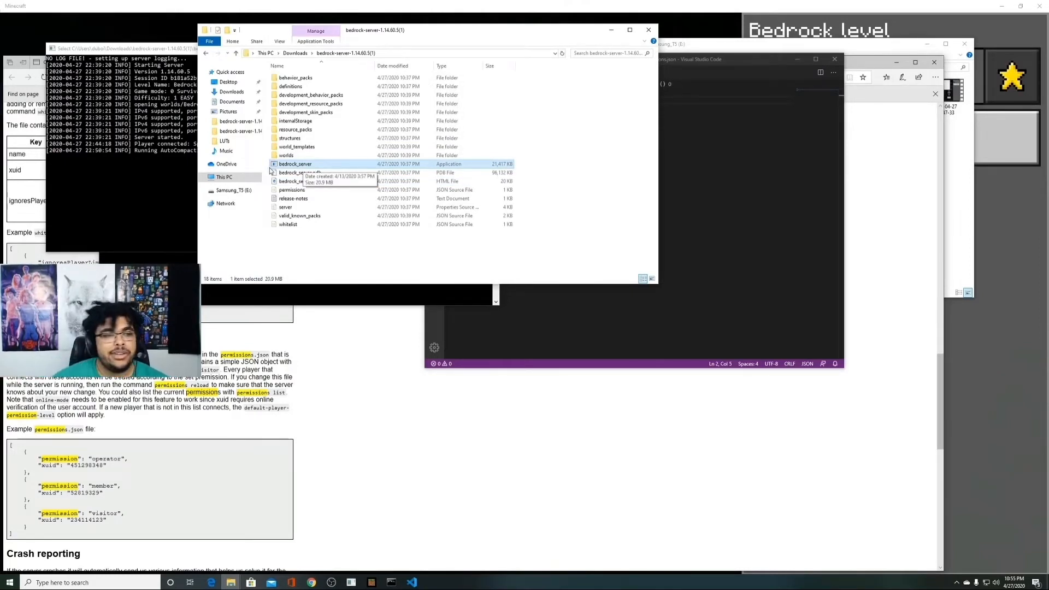
{"action": "double_click", "coordinate": [295, 164]}
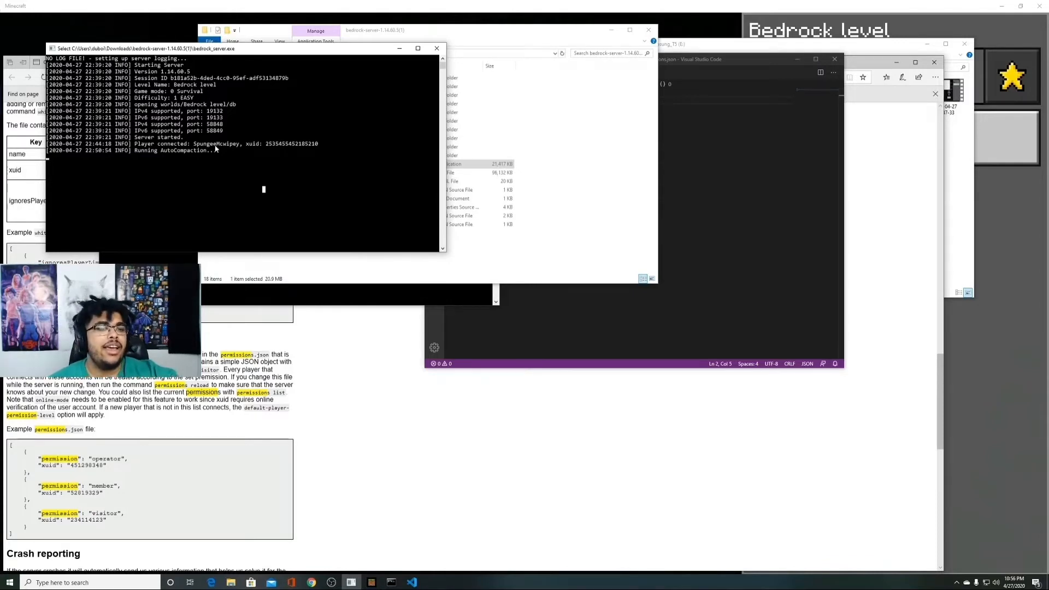
{"action": "double_click", "coordinate": [253, 143]}
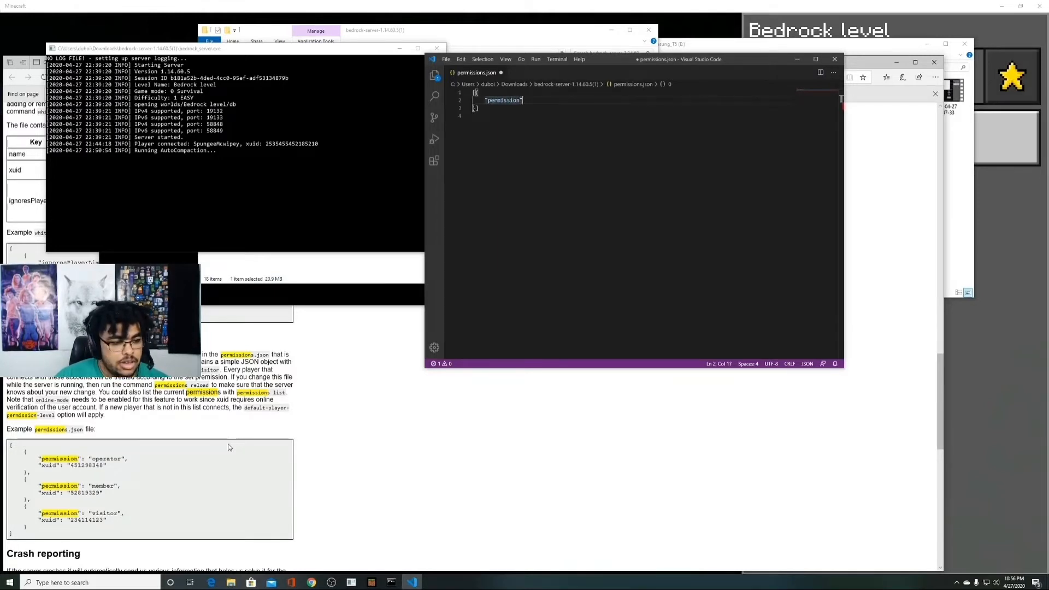
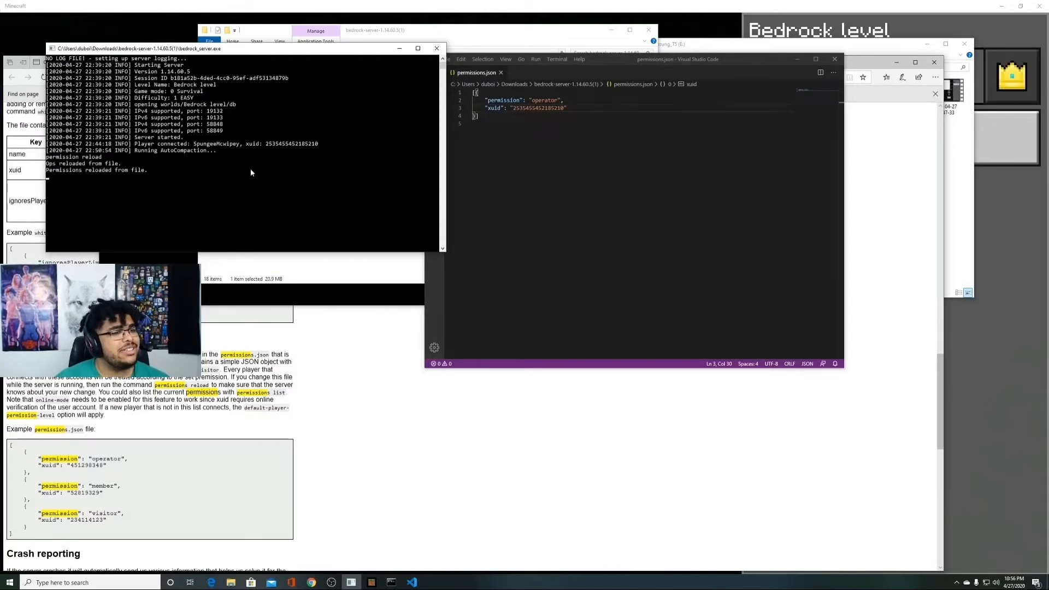
{"action": "mouse_move", "coordinate": [235, 186]}
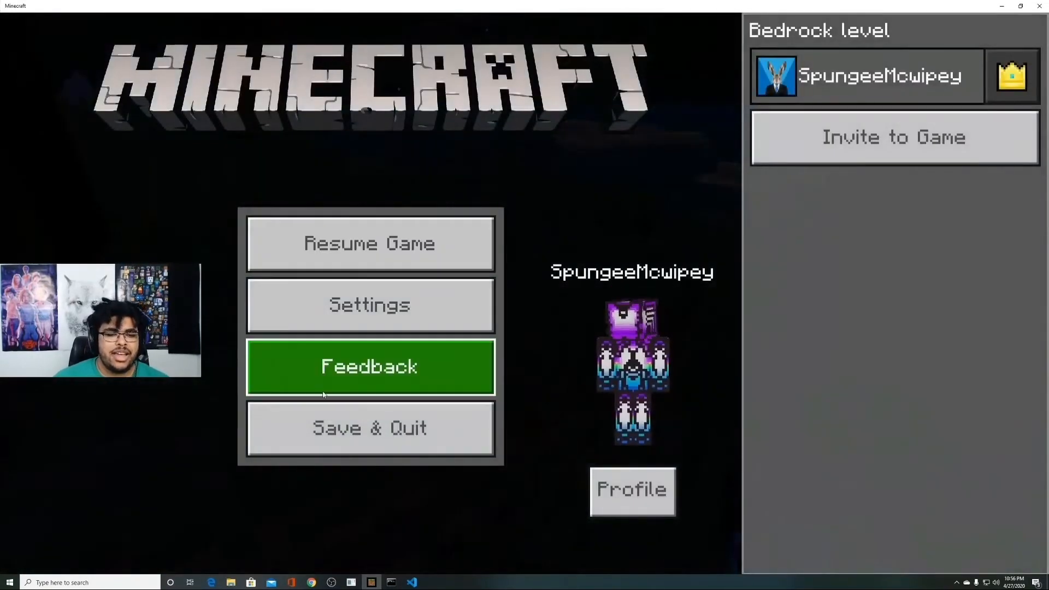
Open the Bedrock level world's game settings and scroll through World Options
{"action": "left_click", "coordinate": [369, 242]}
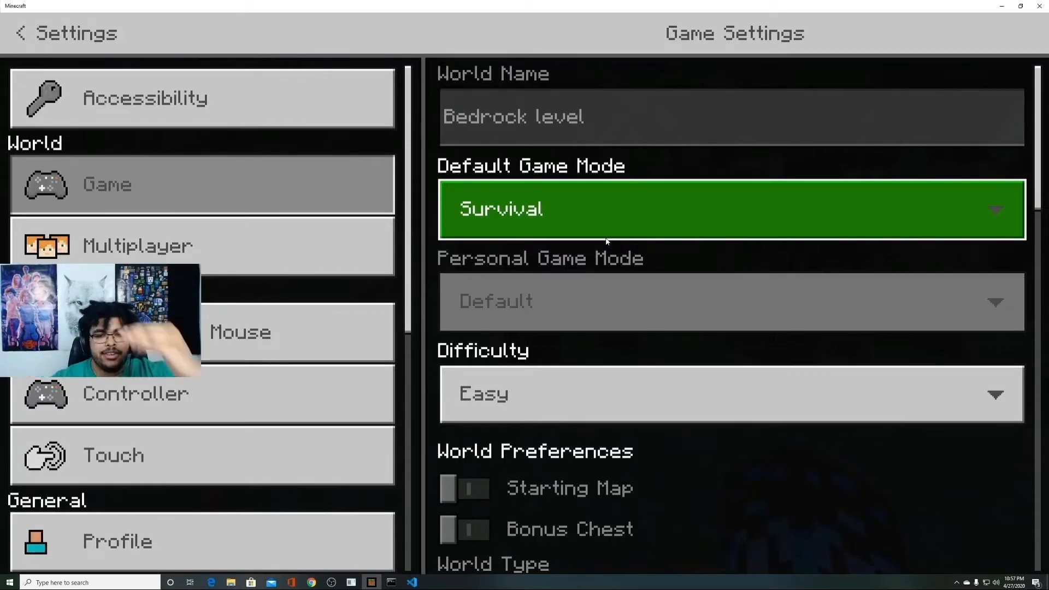
{"action": "scroll", "scroll_direction": "down", "scroll_amount": 3}
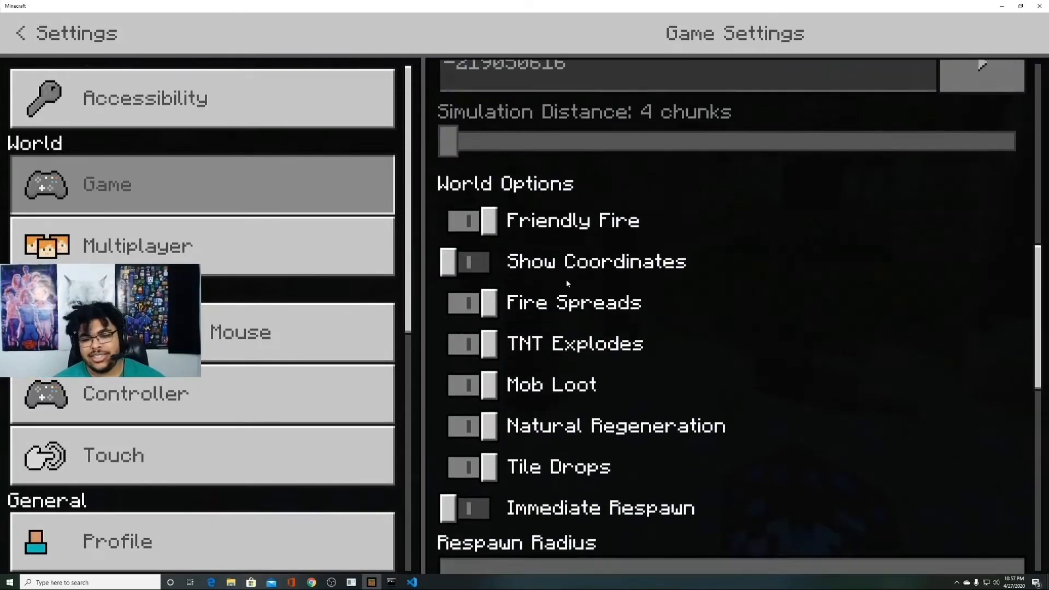
{"action": "scroll", "scroll_direction": "down", "scroll_amount": 3}
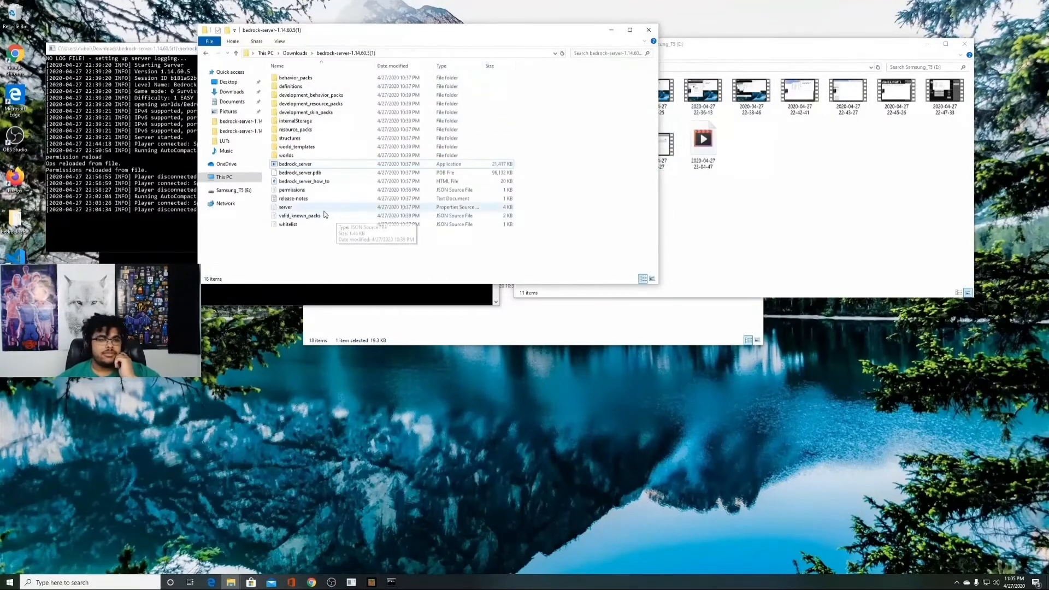
{"action": "mouse_move", "coordinate": [300, 173]}
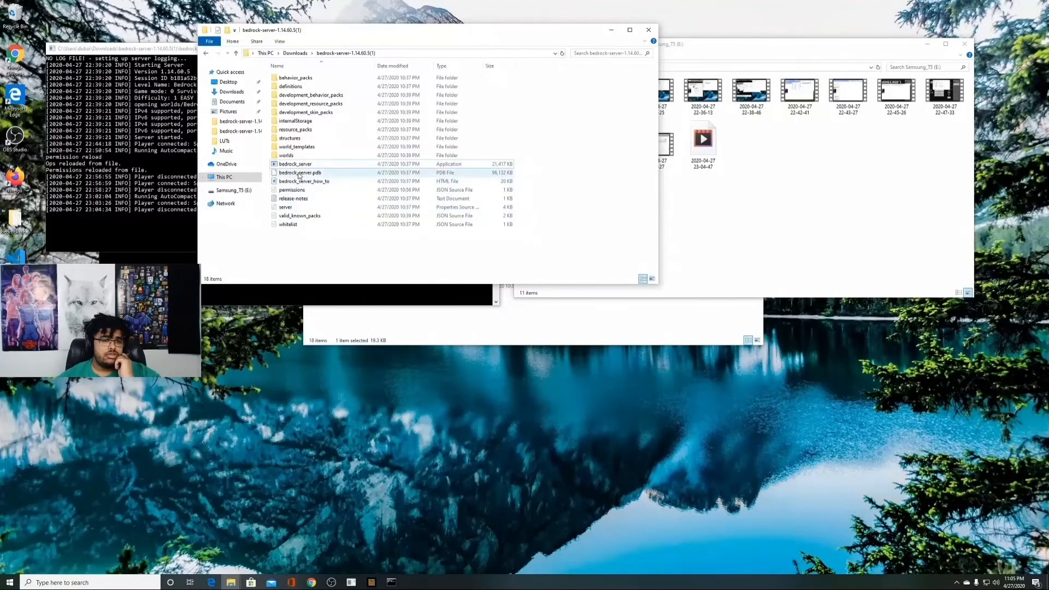
{"action": "mouse_move", "coordinate": [324, 198]}
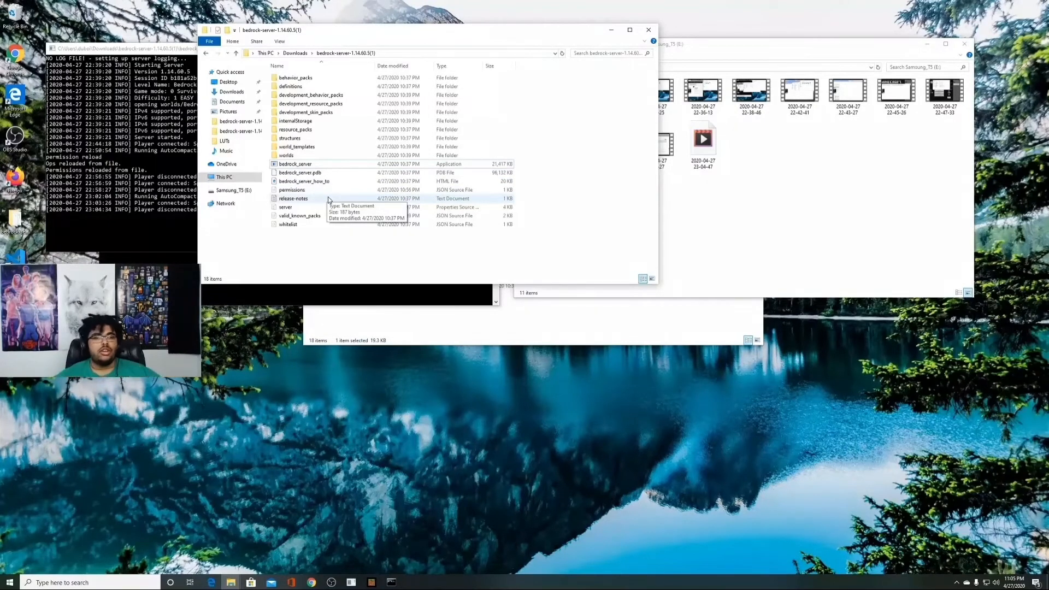
Open server.properties from the bedrock-server folder in Visual Studio Code
{"action": "left_click", "coordinate": [285, 207]}
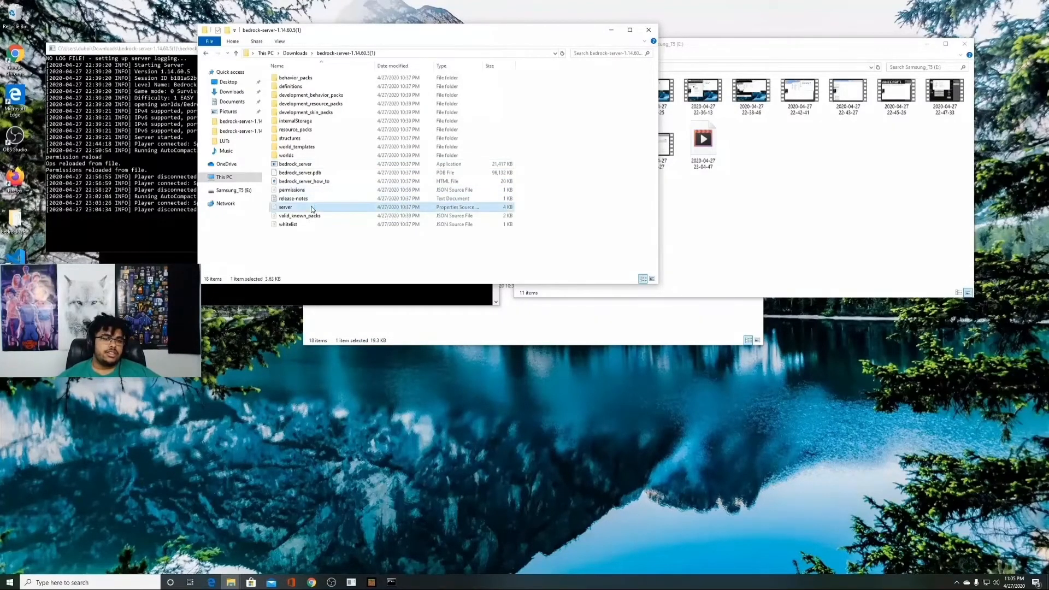
{"action": "double_click", "coordinate": [285, 206]}
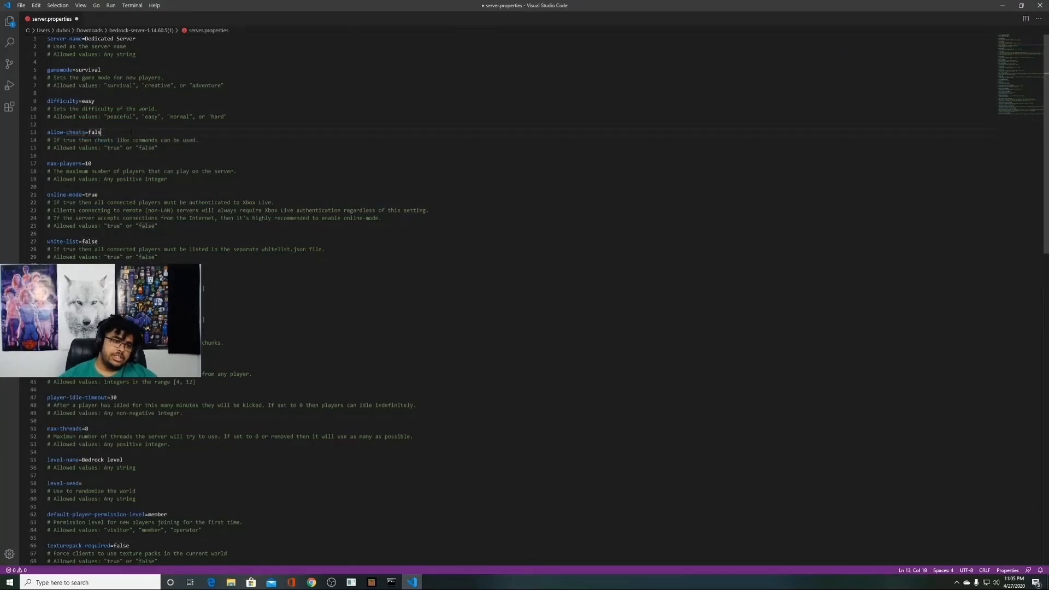
Change allow-cheats from false to true in server.properties and save
{"action": "type", "text": "true"}
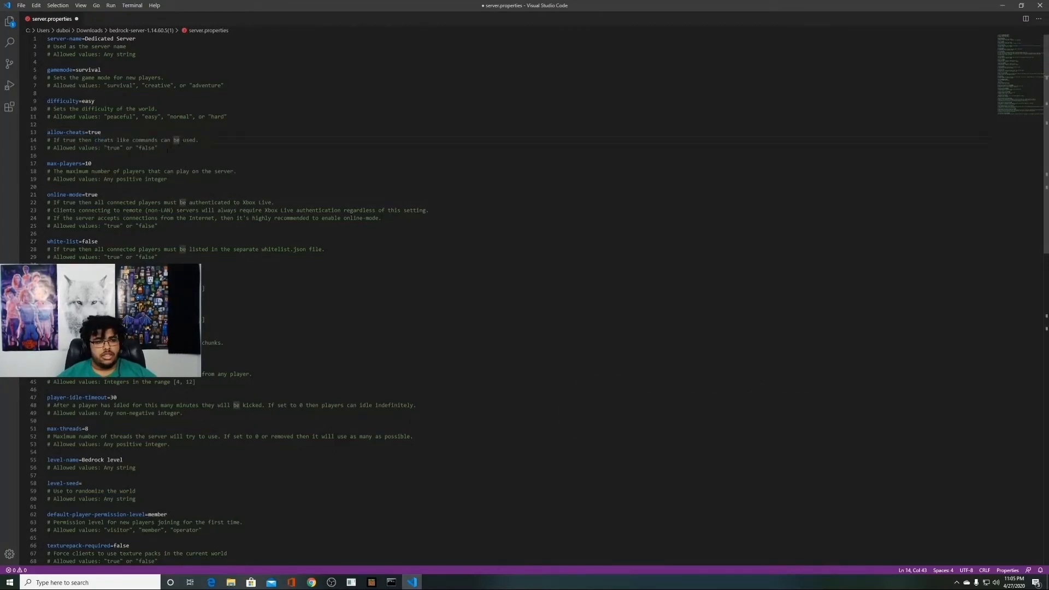
{"action": "key", "text": "ctrl+s"}
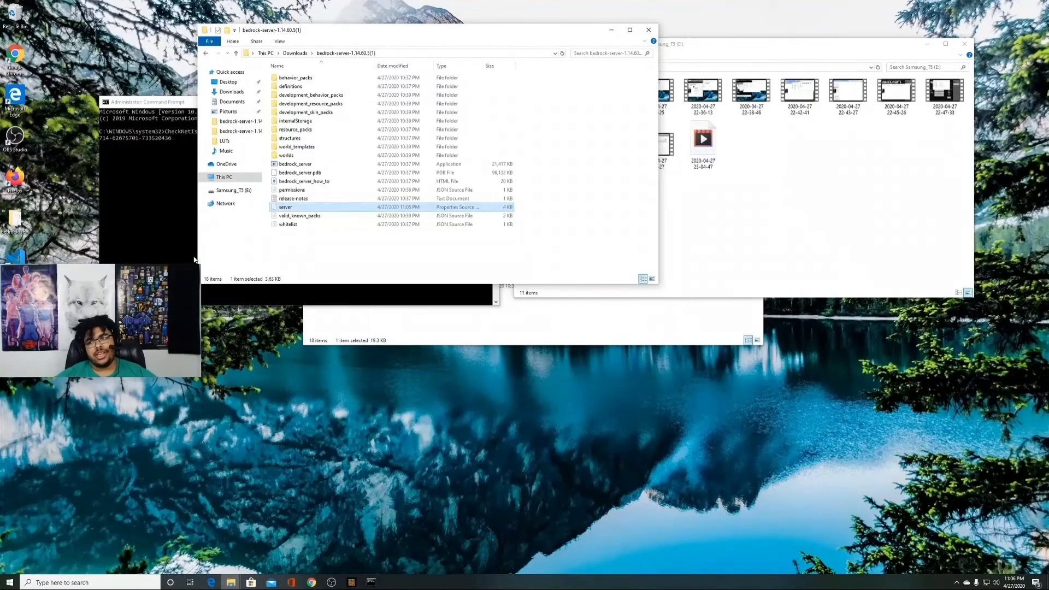
{"action": "mouse_move", "coordinate": [324, 259]}
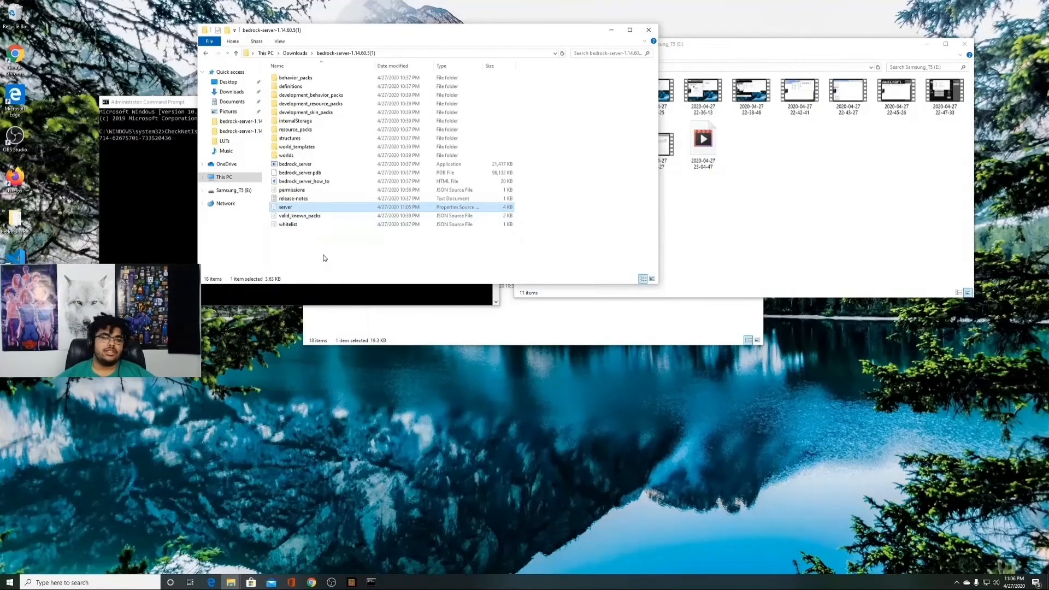
Relaunch bedrock_server.exe so the Bedrock level world server starts again
{"action": "double_click", "coordinate": [285, 163]}
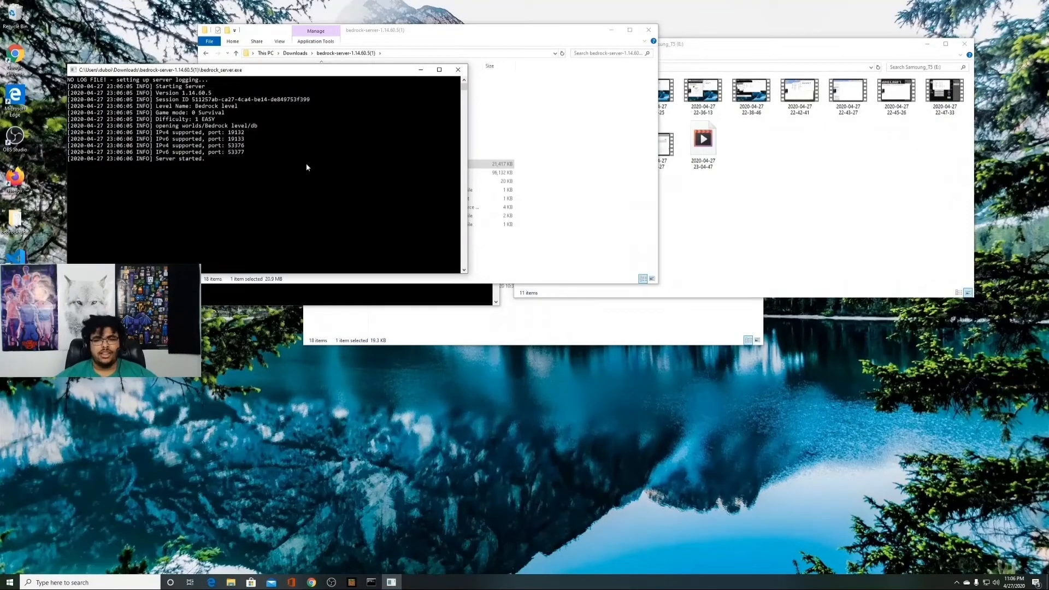
{"action": "mouse_move", "coordinate": [318, 163]}
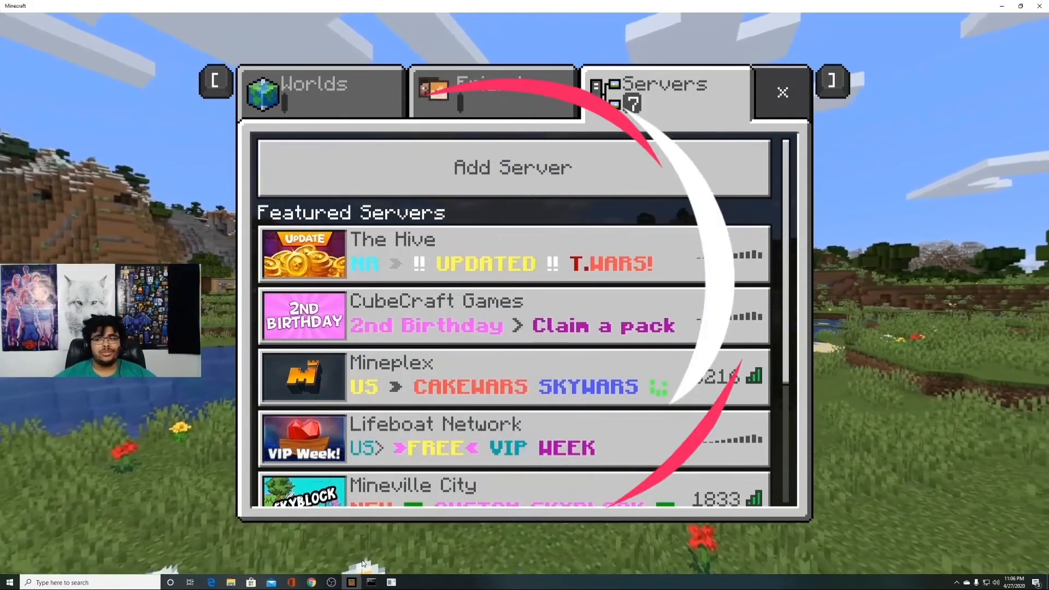
Give the player an apple with /give, then pause the game
{"action": "scroll", "scroll_direction": "down", "scroll_amount": 3}
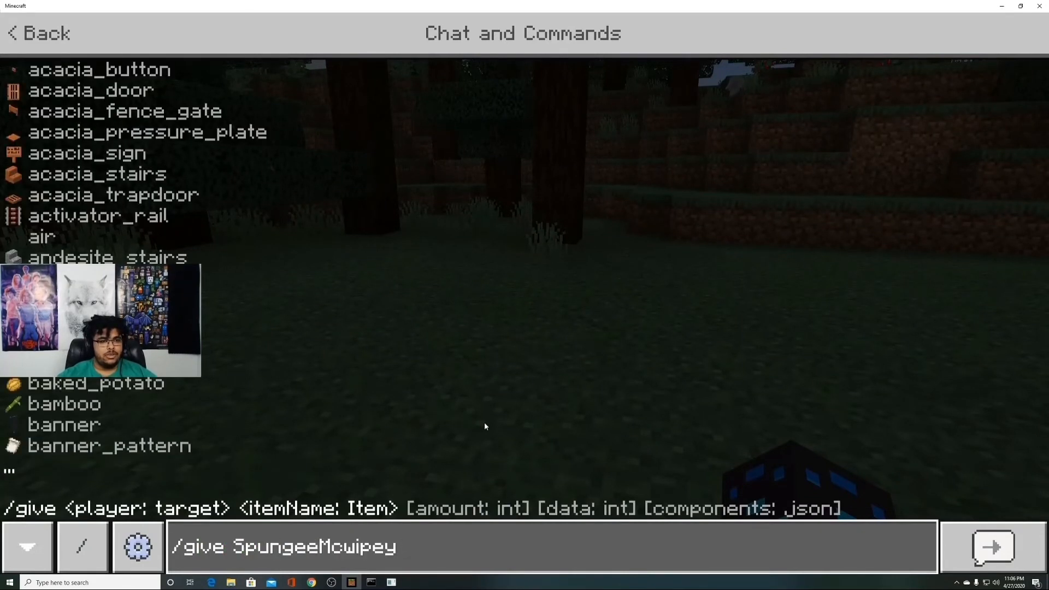
{"action": "type", "text": "appl"}
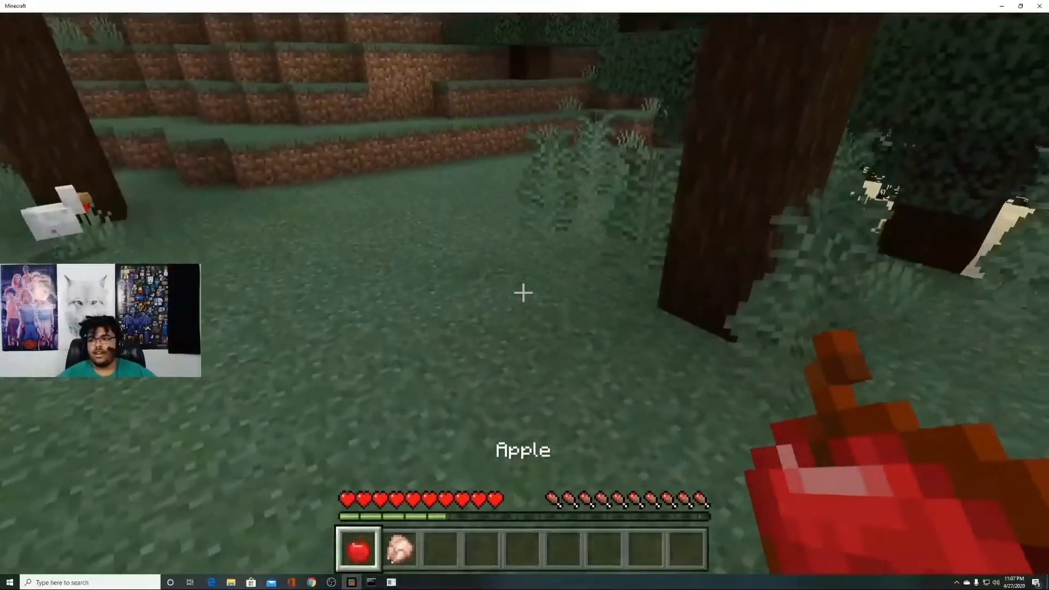
{"action": "key", "text": "Escape"}
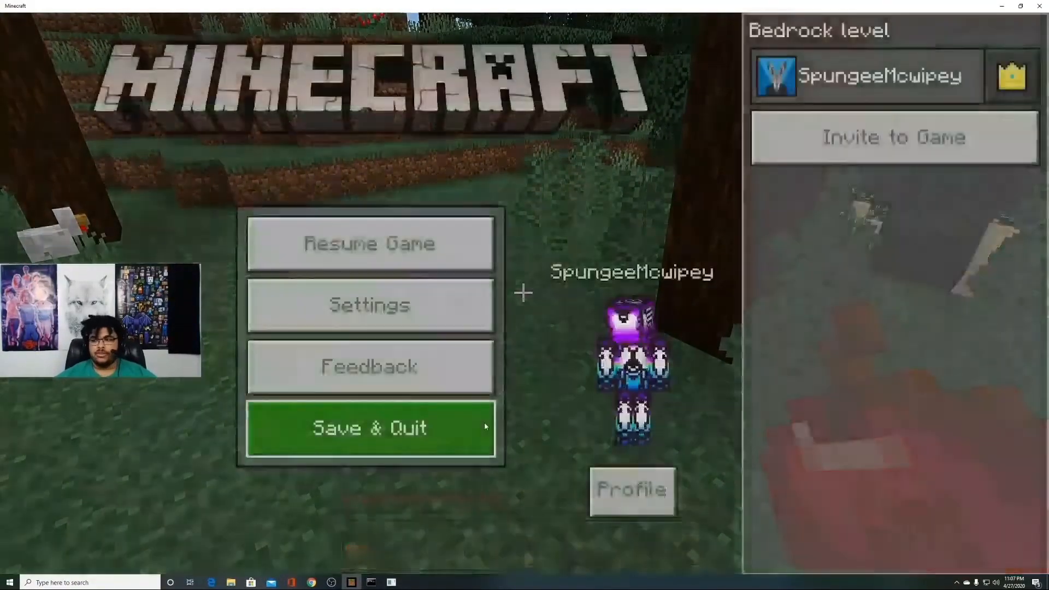
{"action": "mouse_move", "coordinate": [514, 402]}
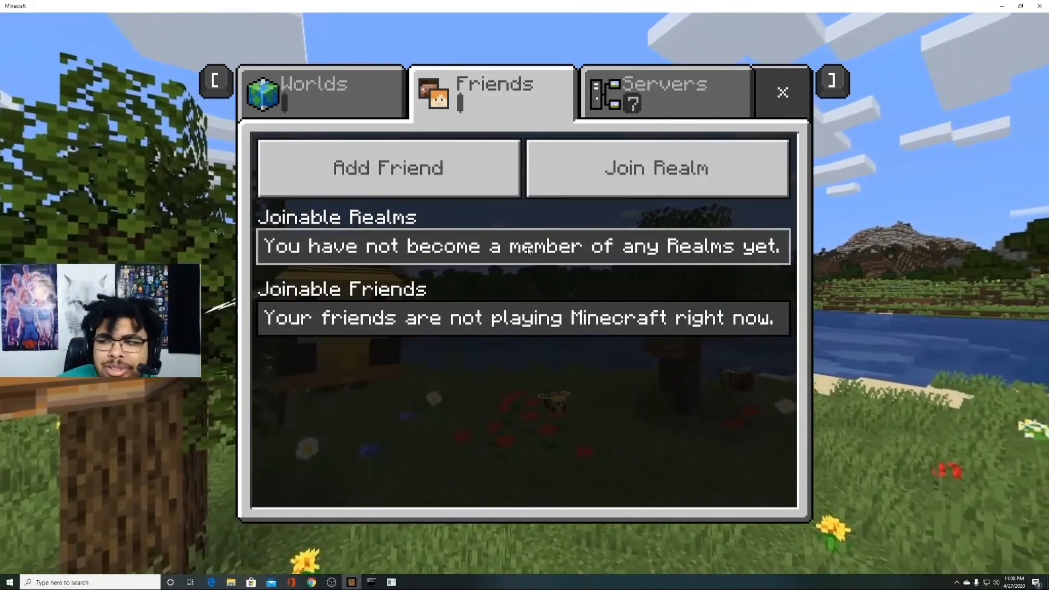
Switch Minecraft's Servers and Friends lists, close the admin prompt, and run ipconfig
{"action": "left_click", "coordinate": [662, 92]}
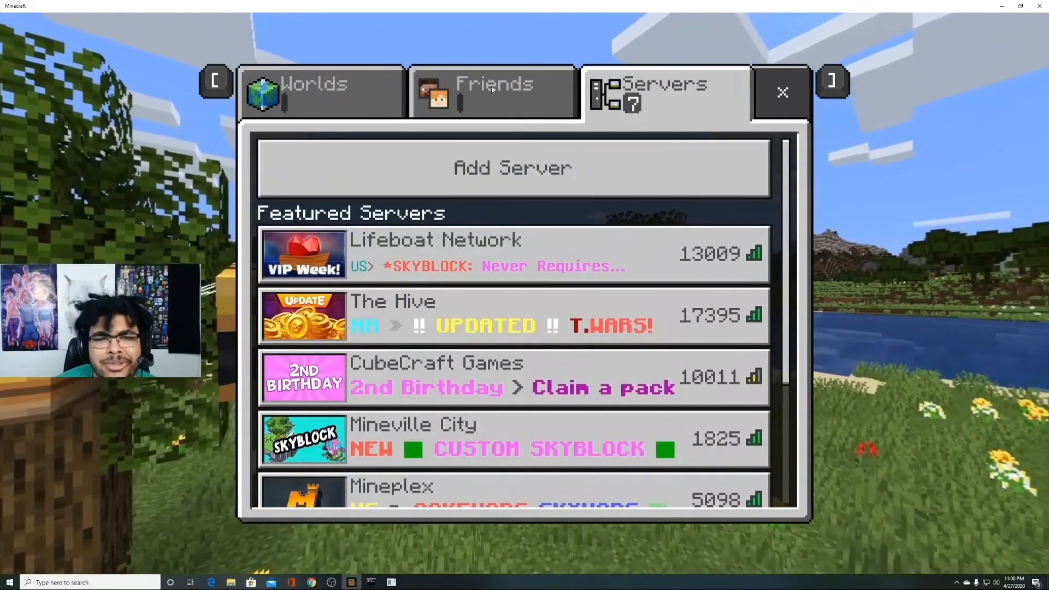
{"action": "left_click", "coordinate": [492, 93]}
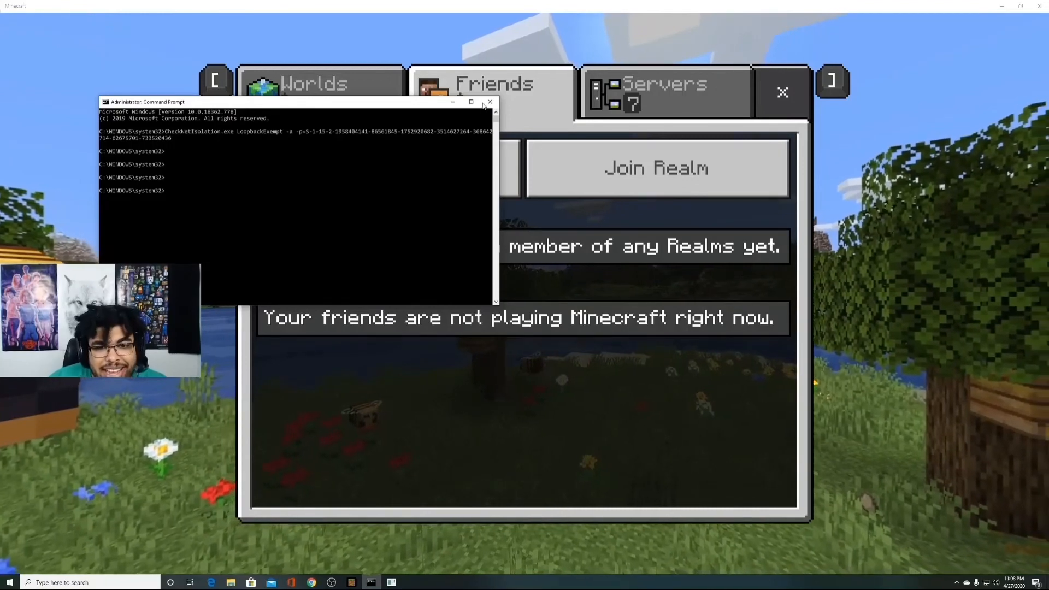
{"action": "left_click", "coordinate": [489, 101]}
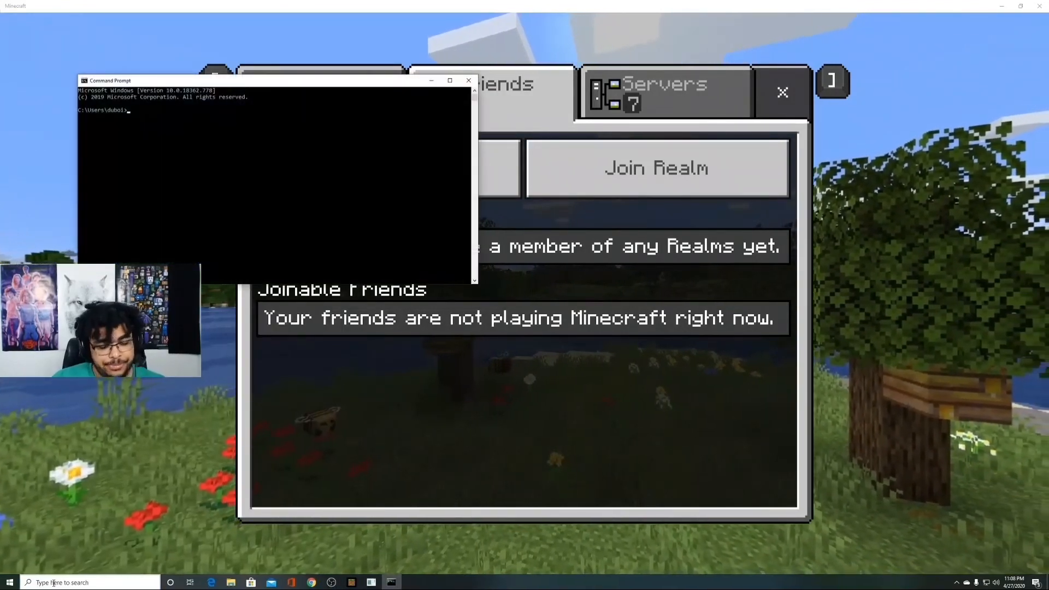
{"action": "type", "text": "ipconfig"}
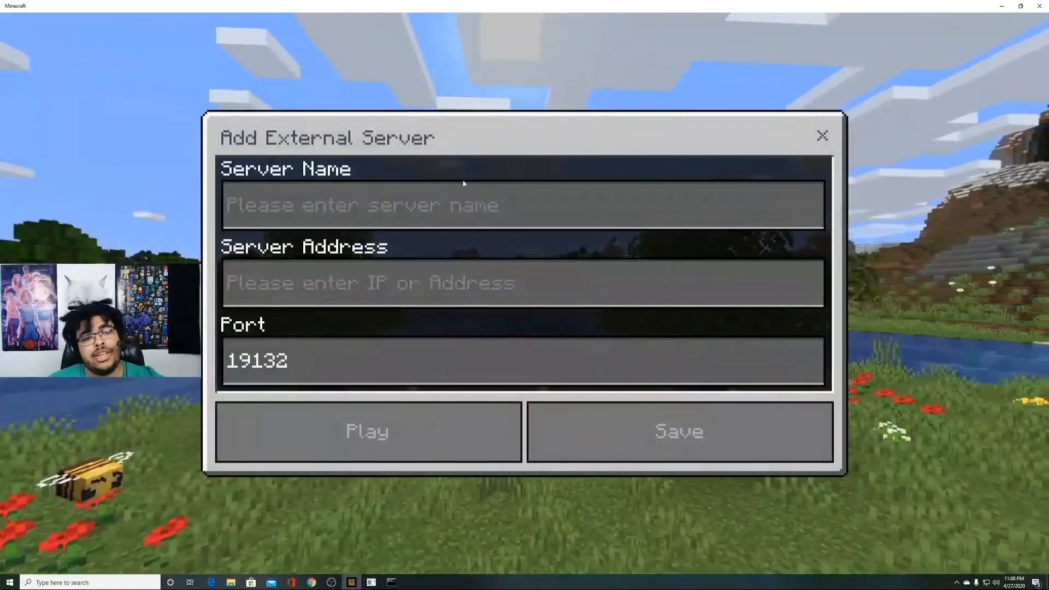
Enter 'afdssafsd' as the server name, then dismiss the Add External Server form unsaved
{"action": "type", "text": "afdssafsd"}
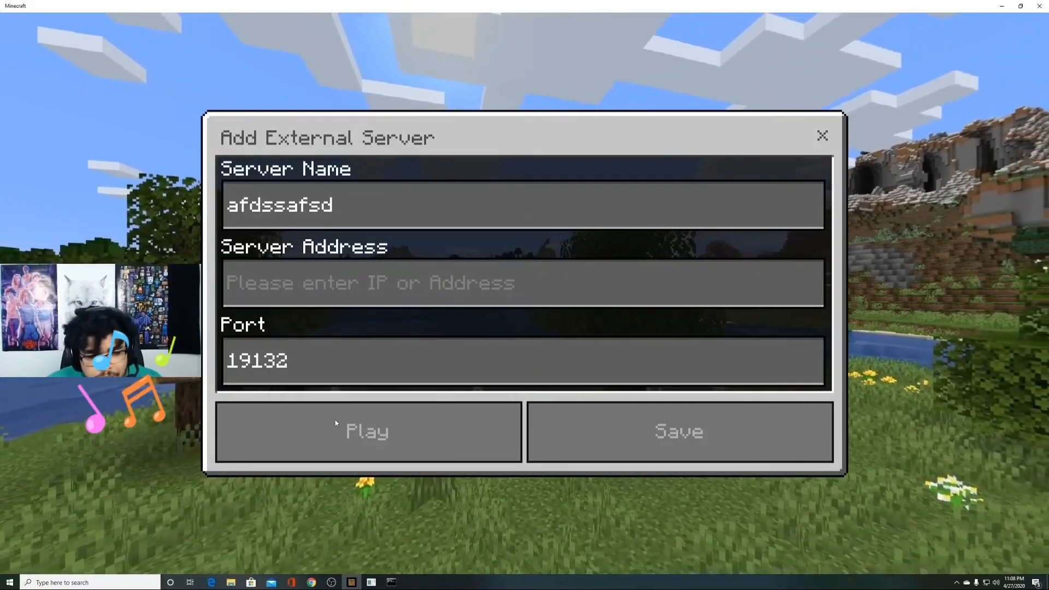
{"action": "left_click", "coordinate": [822, 135]}
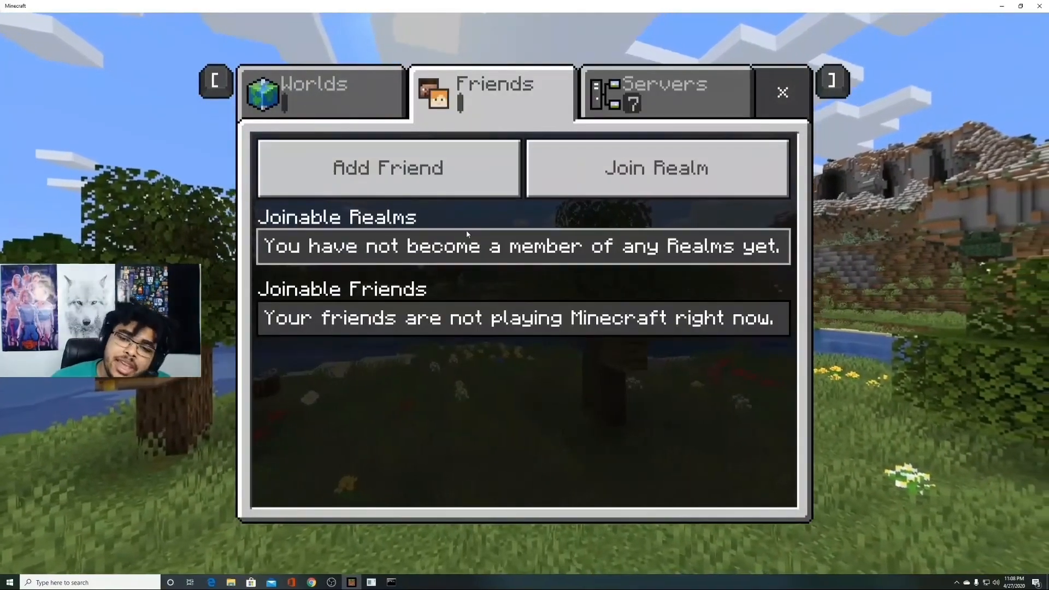